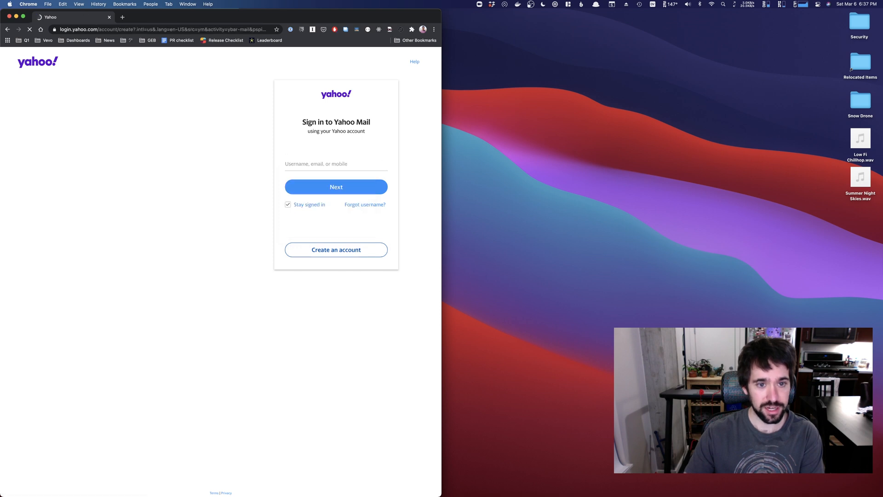
- Start a new Yahoo account and bring up 1Password's suggestion on the Password field
left_click(336, 249)
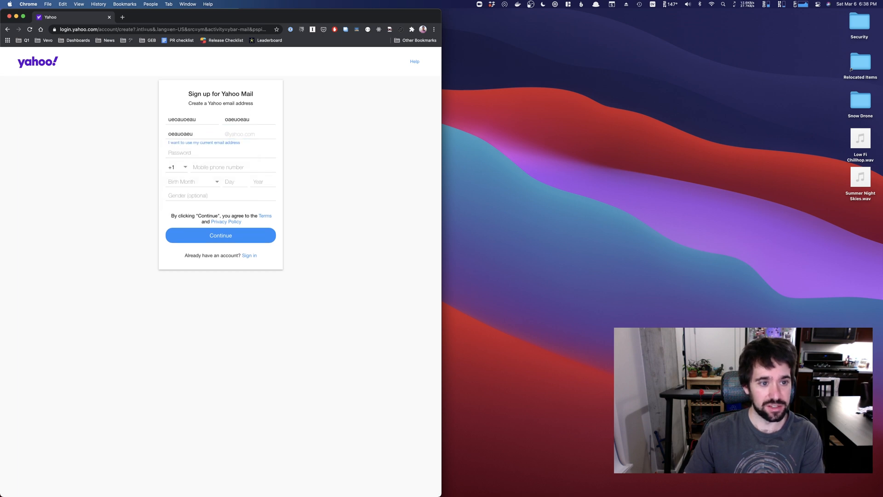
left_click(203, 153)
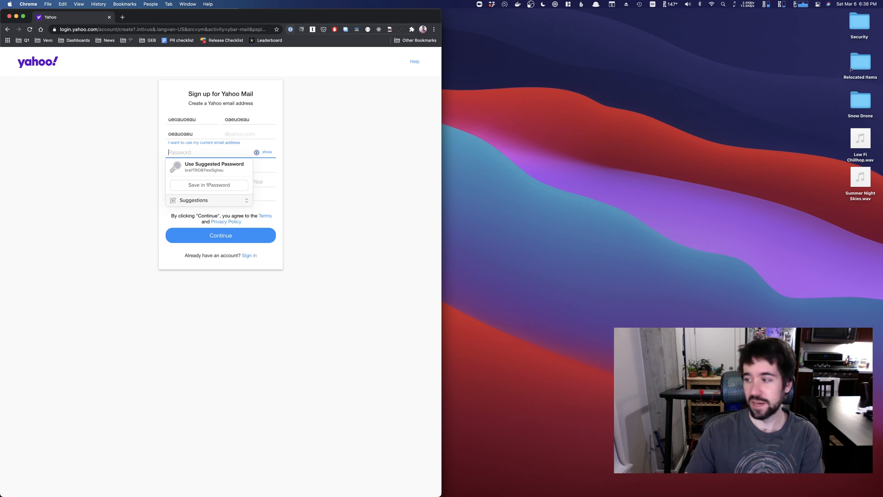
mouse_move(311, 28)
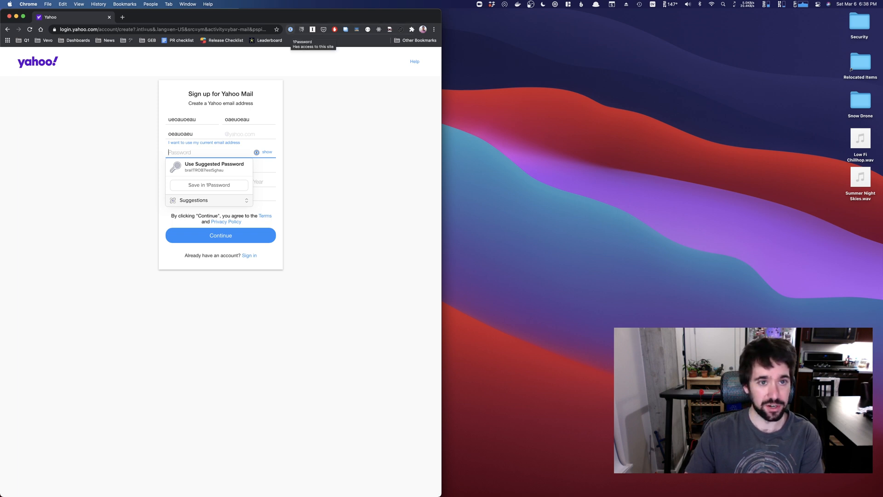
- Open the Password Generator from the 1Password extension's new-item menu
left_click(312, 29)
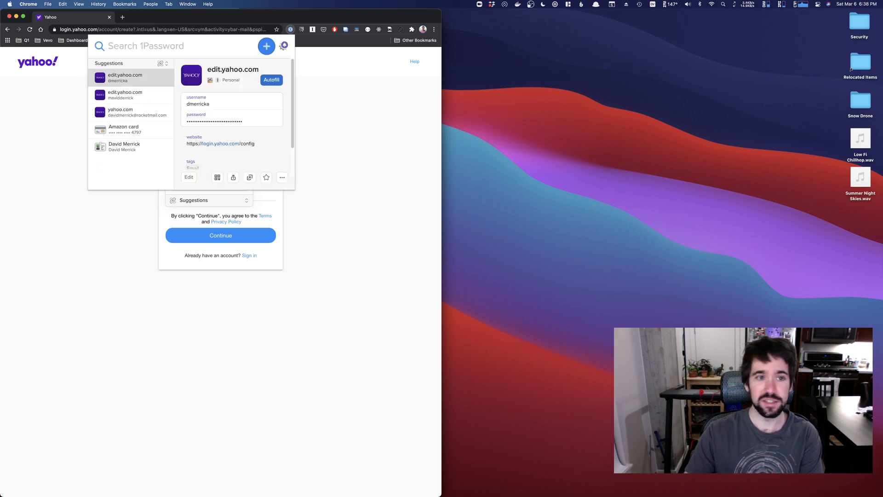
left_click(266, 46)
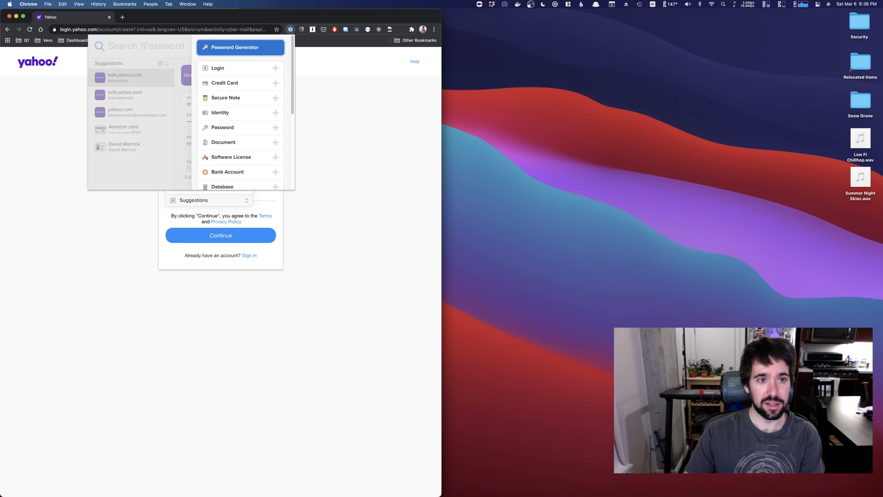
left_click(239, 47)
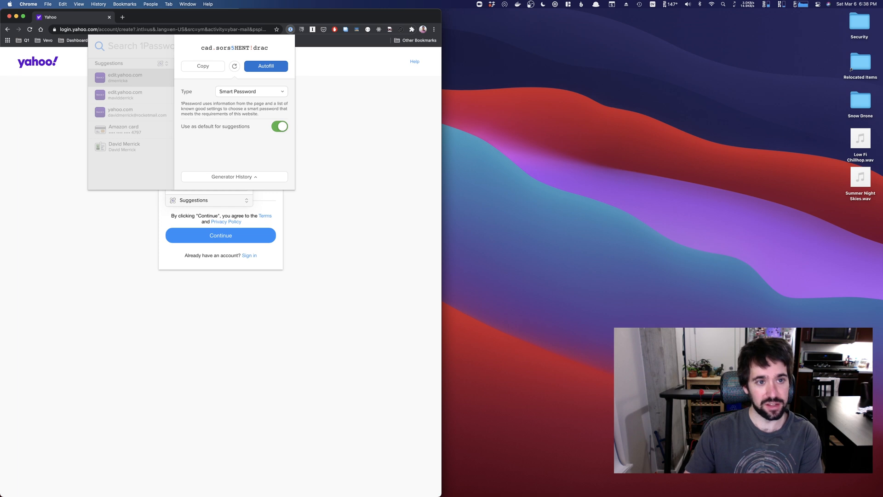
- Autofill Yahoo with a 20-character random password without numbers or symbols
left_click(251, 91)
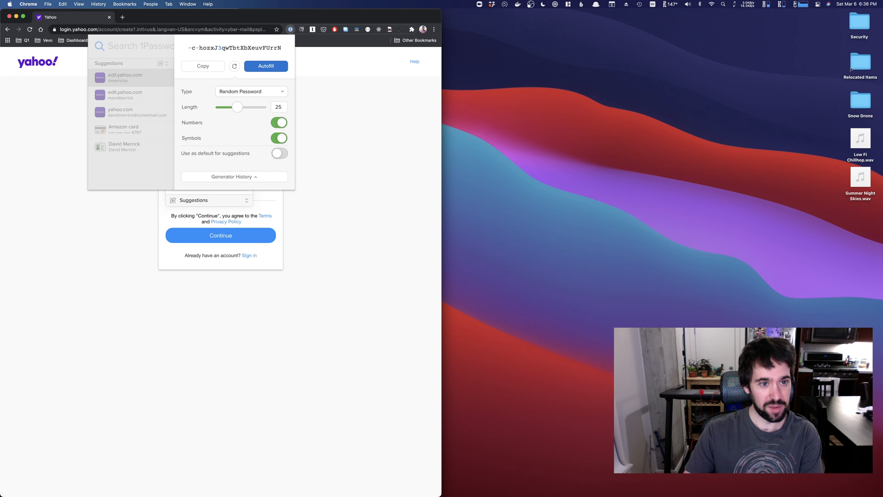
left_click_drag(238, 107, 236, 107)
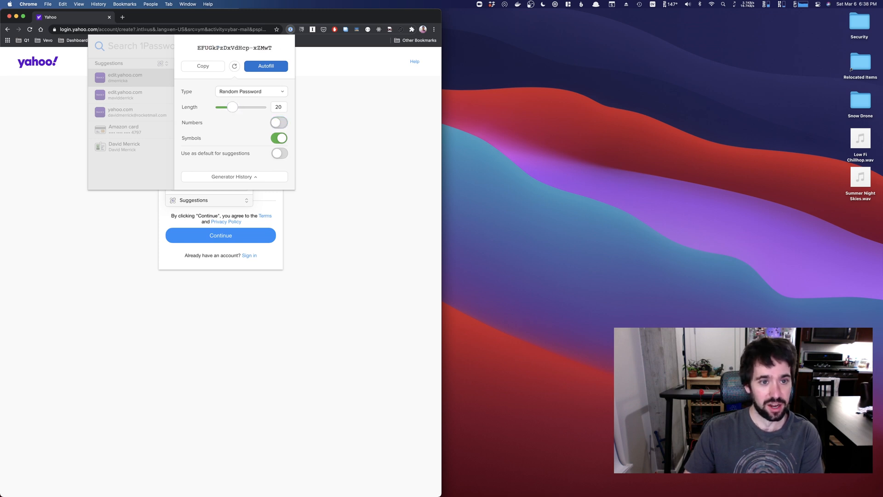
left_click(278, 137)
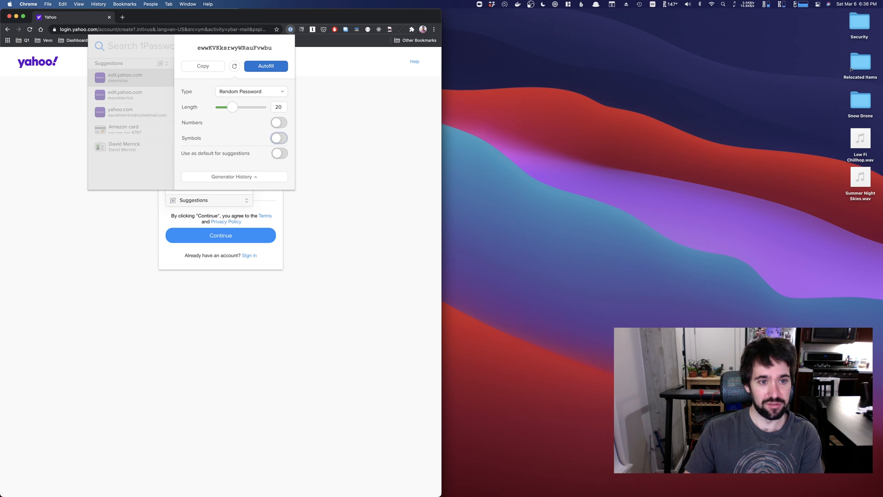
left_click(250, 91)
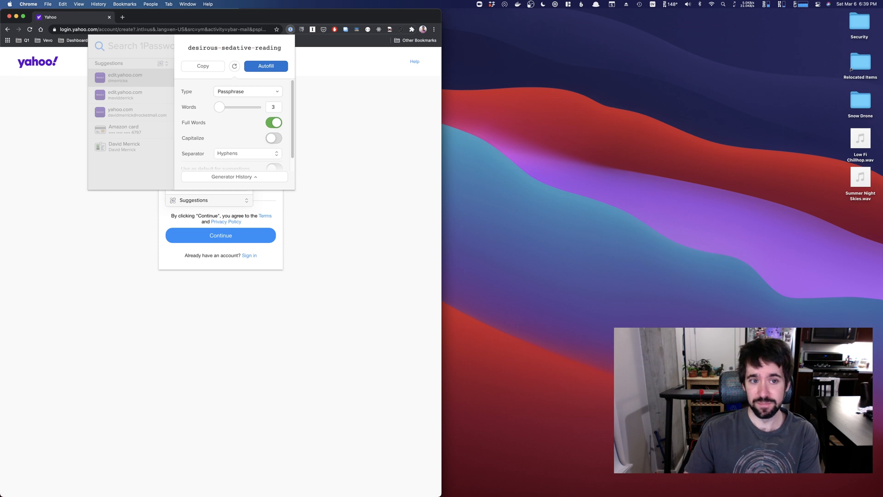
left_click(248, 91)
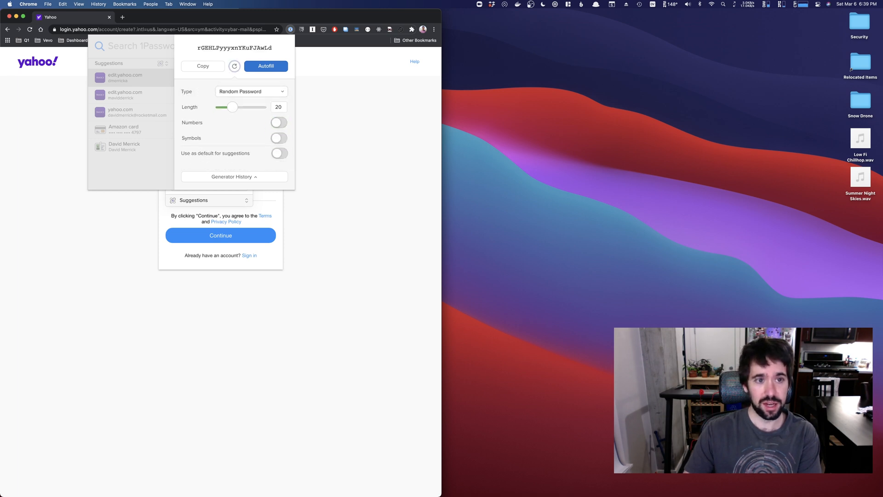
left_click(235, 66)
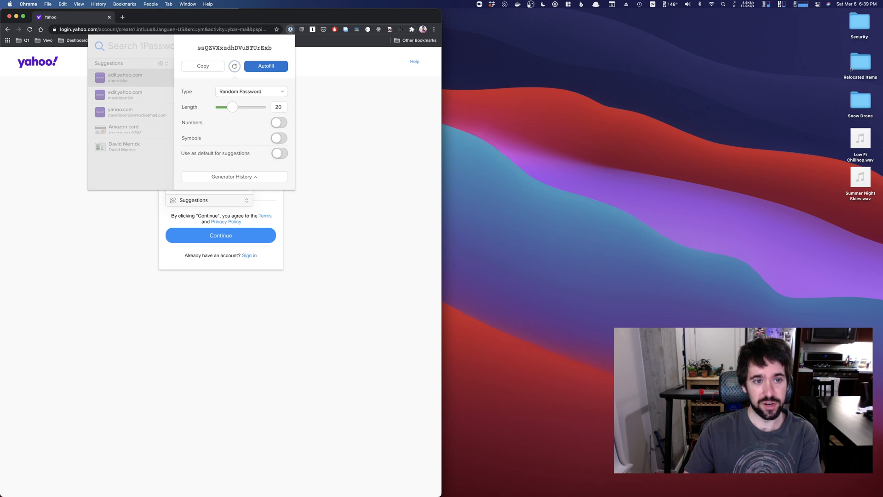
left_click(265, 65)
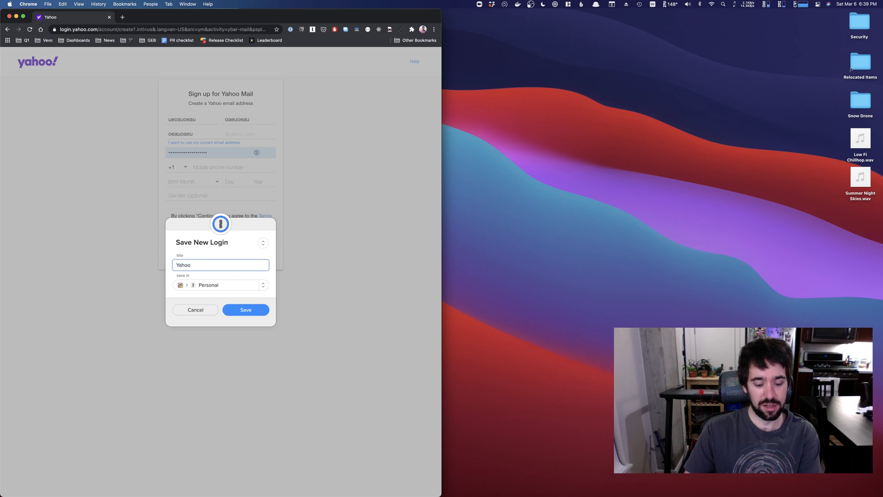
- Retitle the new login 'Yahoo Test' and save it to the Personal vault
type("Test")
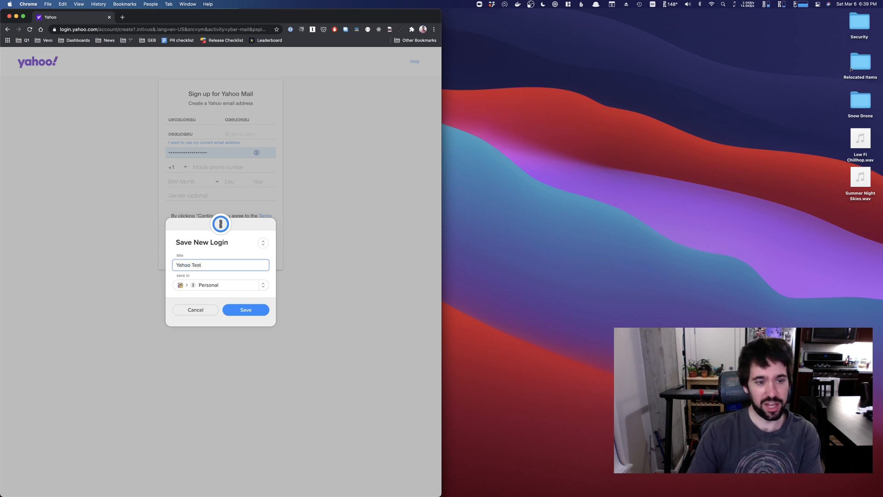
left_click(195, 310)
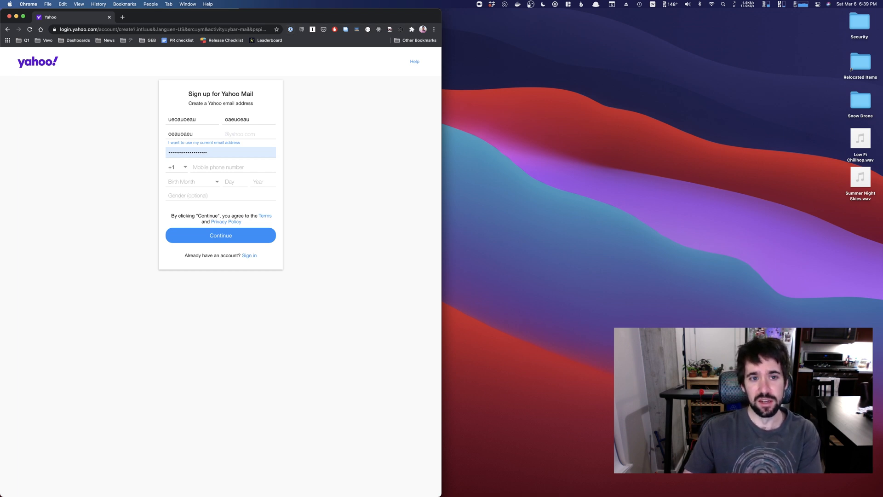
mouse_move(311, 29)
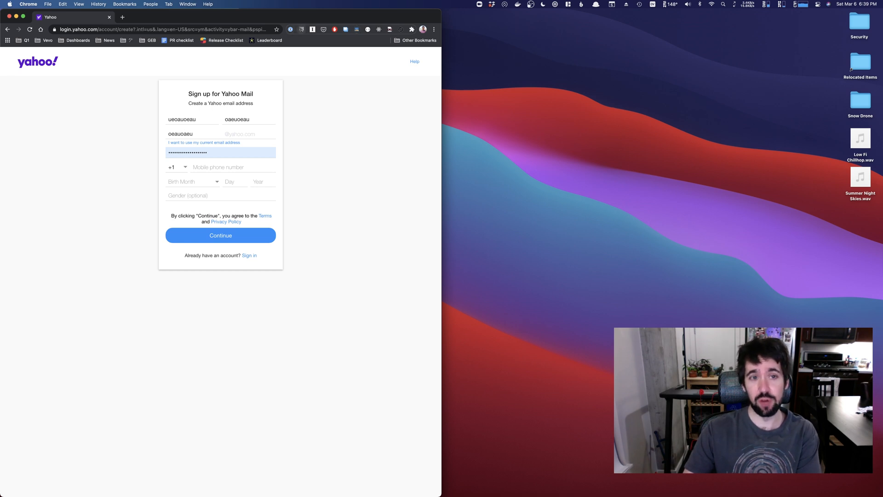
mouse_move(313, 29)
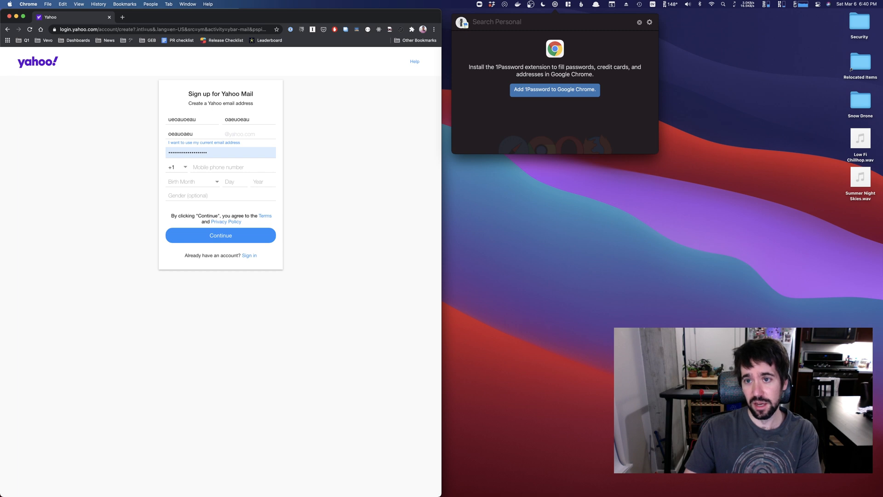
- Launch the full 1Password 7 app through 1Password mini and a Spotlight search for '1pa'
left_click(649, 22)
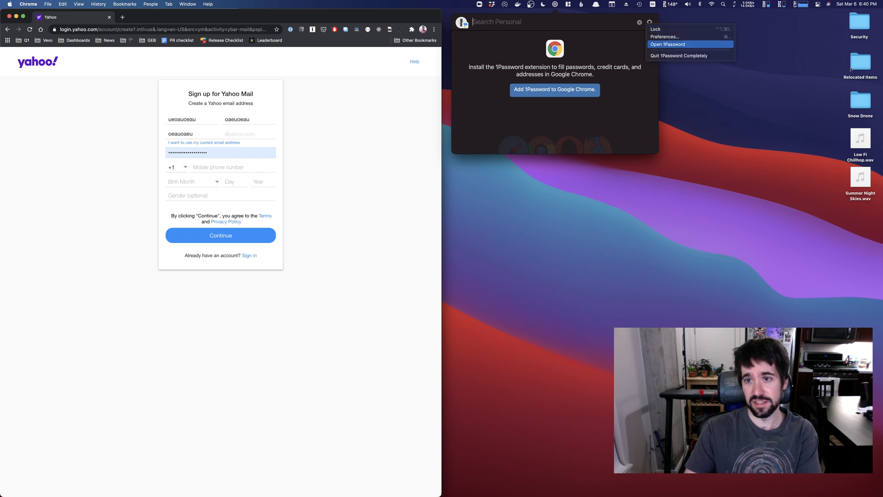
left_click(668, 44)
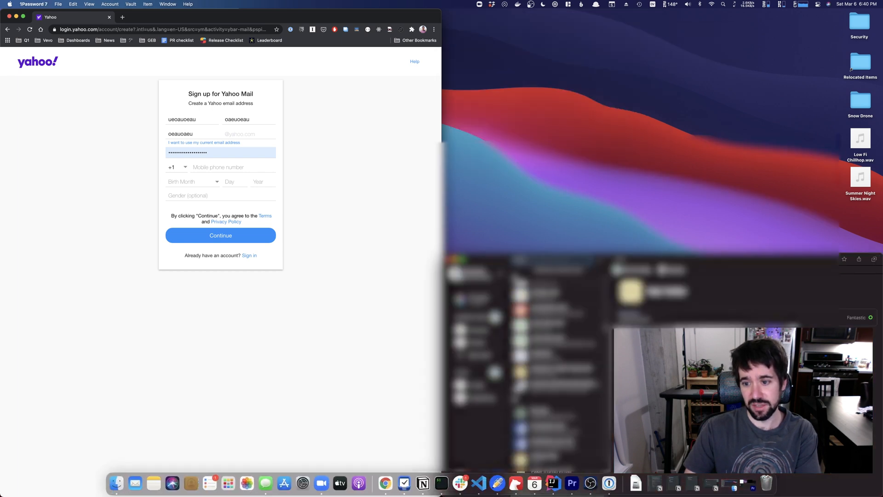
left_click(609, 484)
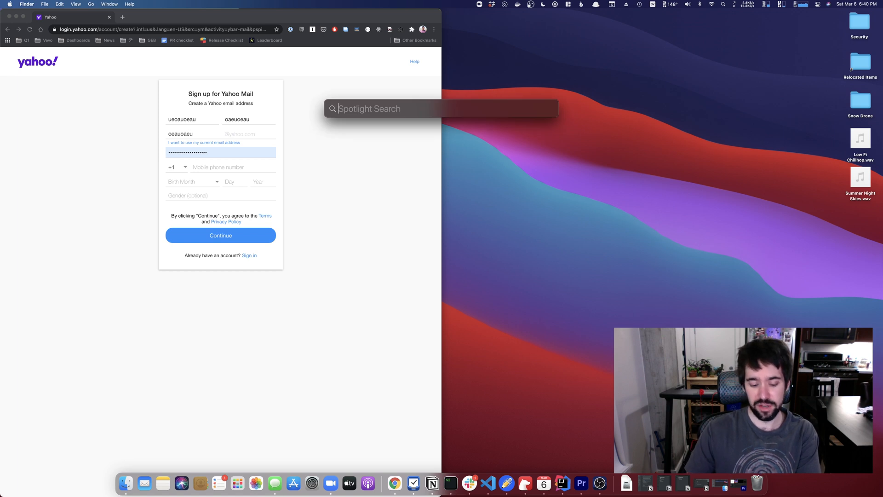
type("1pa")
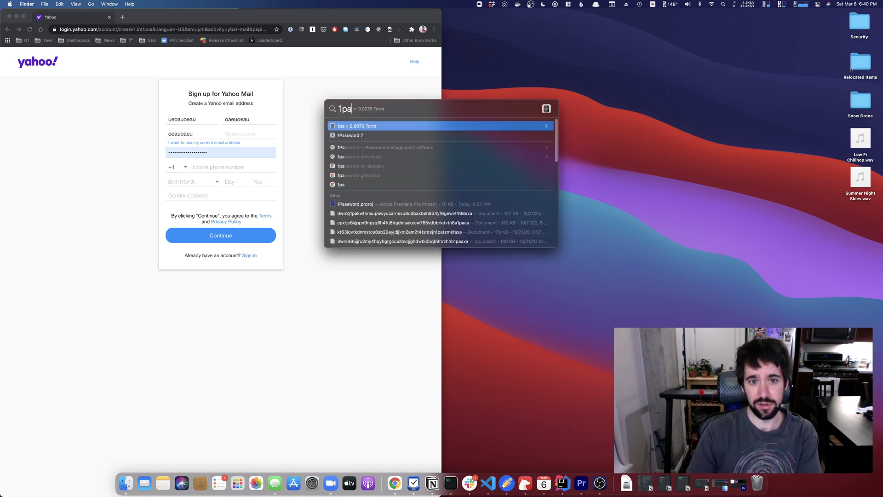
key("escape")
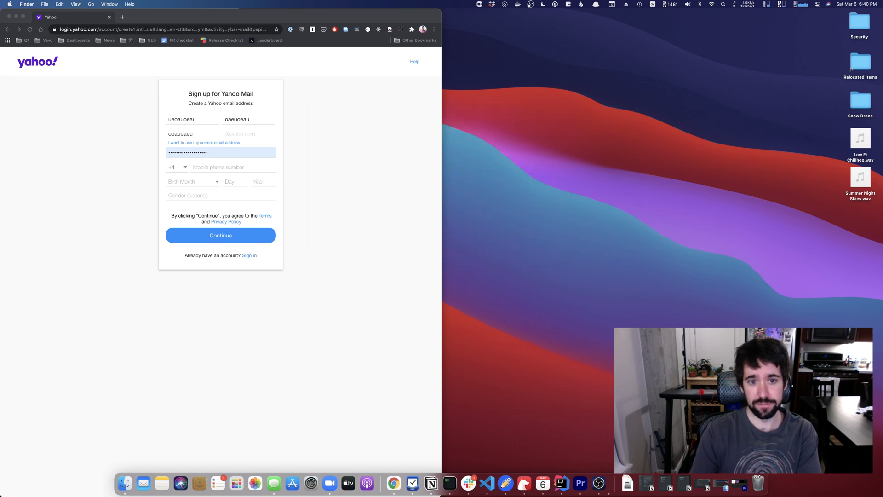
left_click(609, 484)
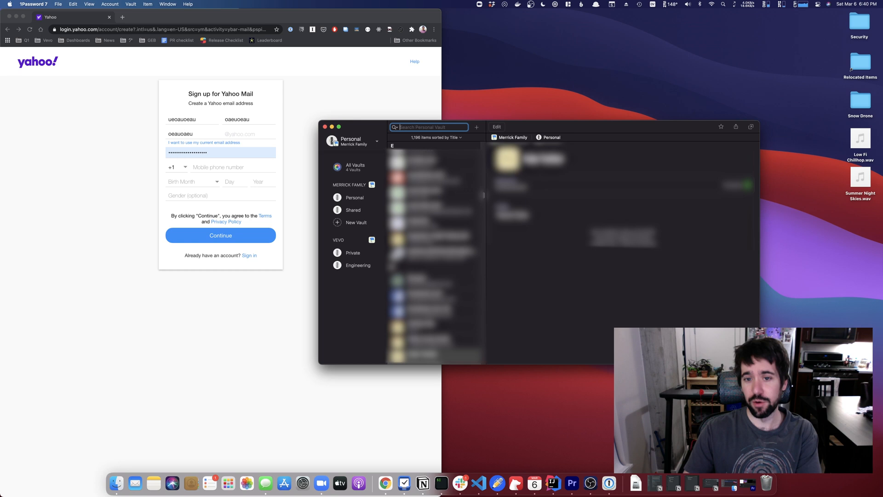
mouse_move(476, 127)
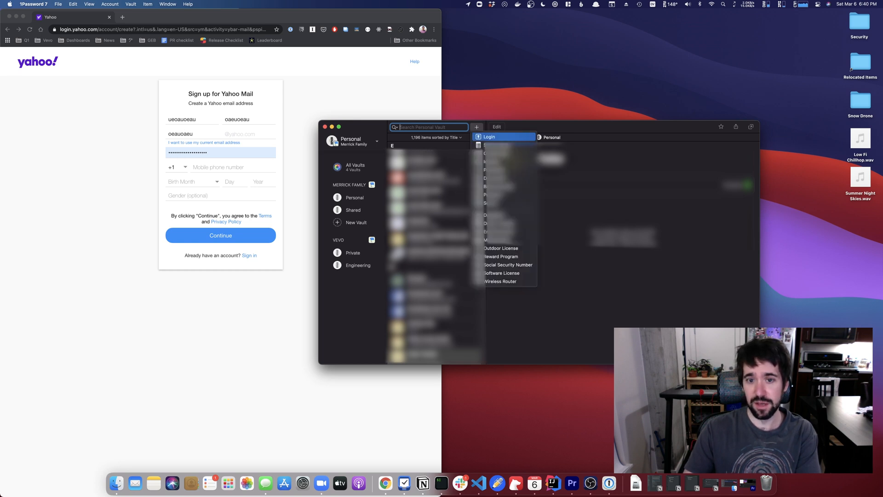
- Name the new Personal-vault login 'Yahoo Test 2'
left_click(476, 127)
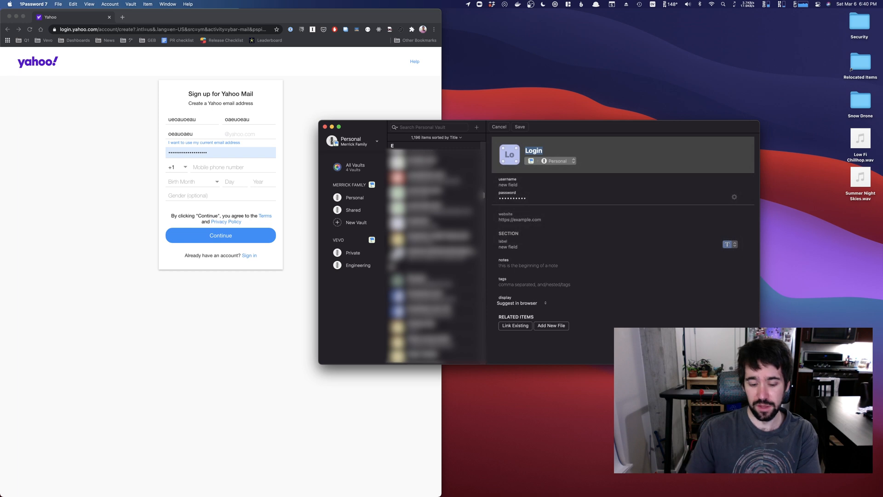
type("Yahoo Test")
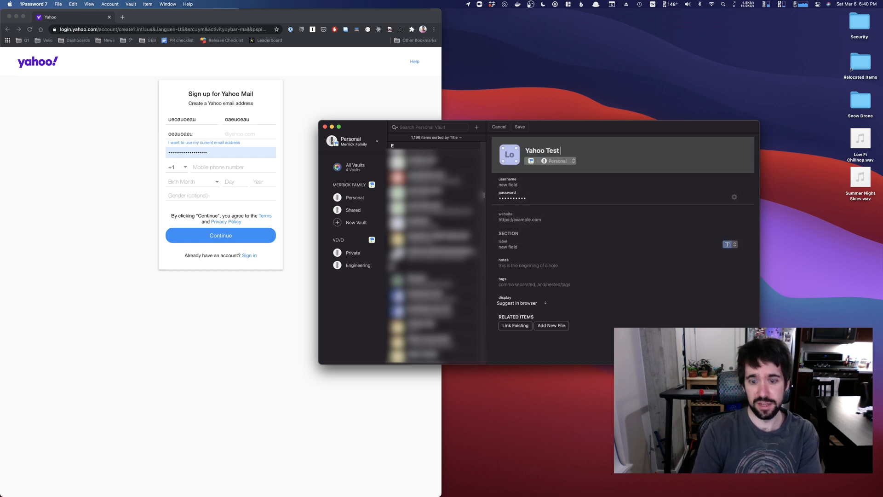
type("2")
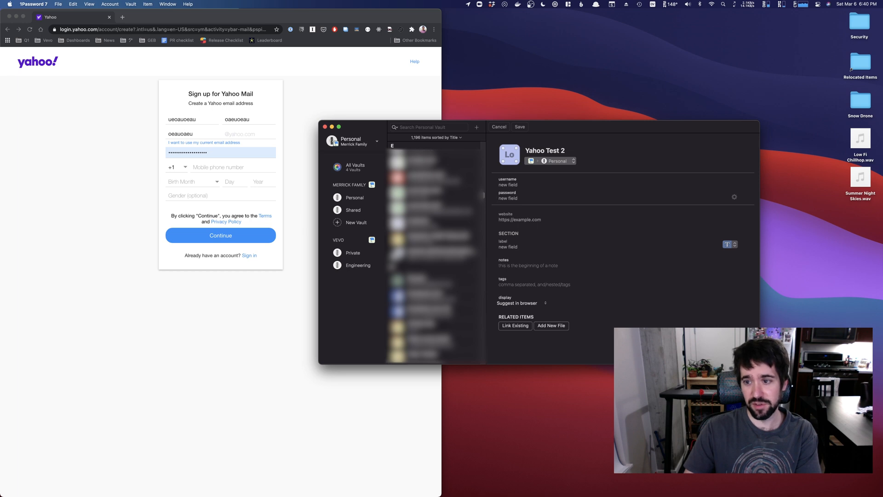
- Generate a password for Yahoo Test 2, trying Memorable and Random types
left_click(734, 197)
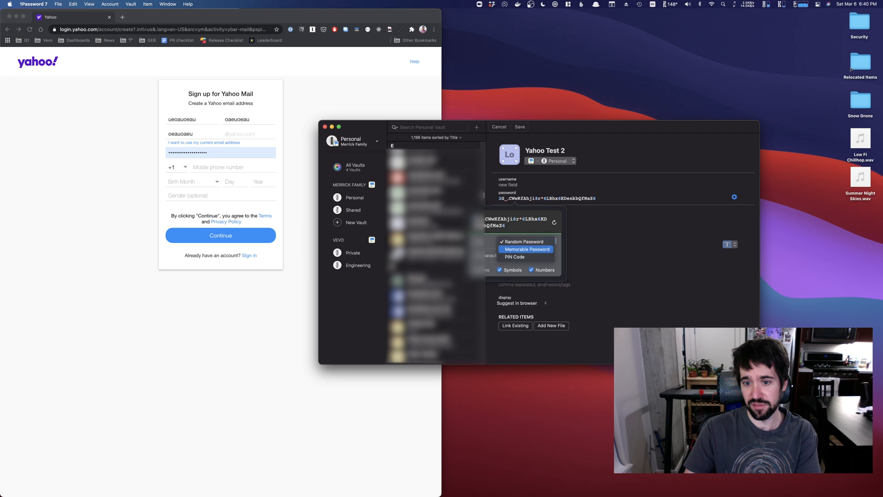
left_click(526, 249)
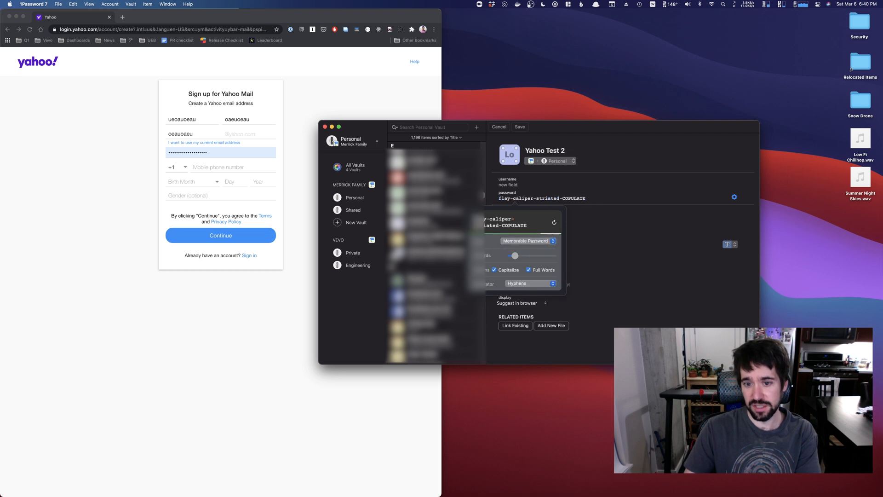
left_click(526, 241)
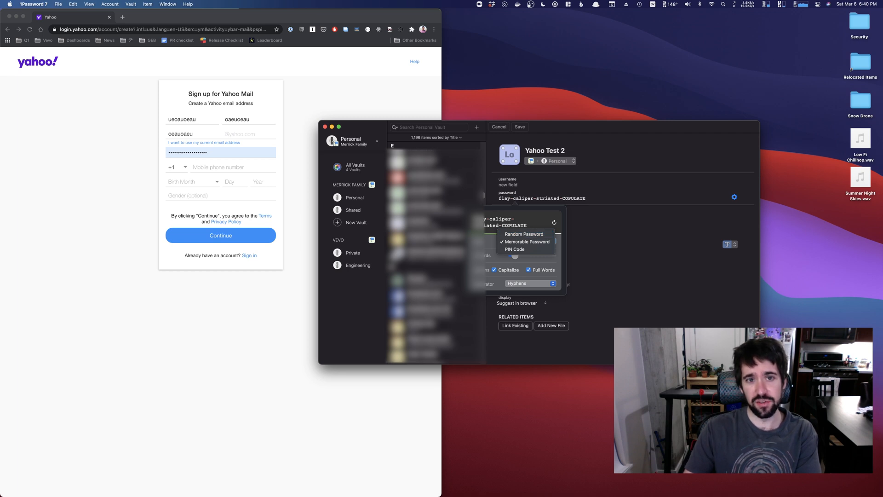
mouse_move(525, 240)
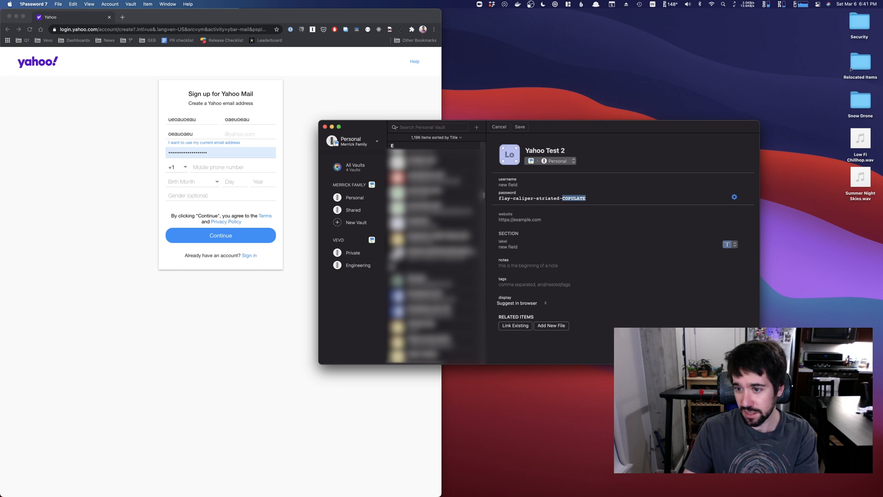
left_click(733, 196)
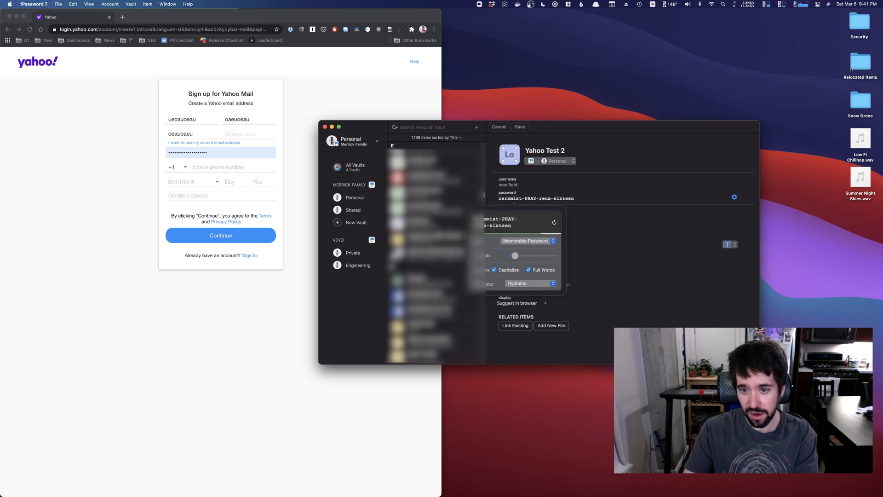
left_click(527, 248)
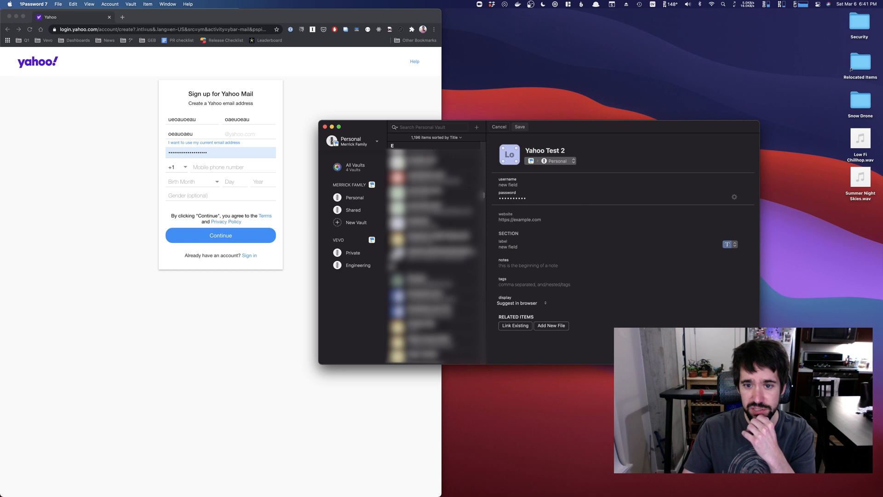
- Save Yahoo Test 2, then reveal its password and copy it
left_click(519, 126)
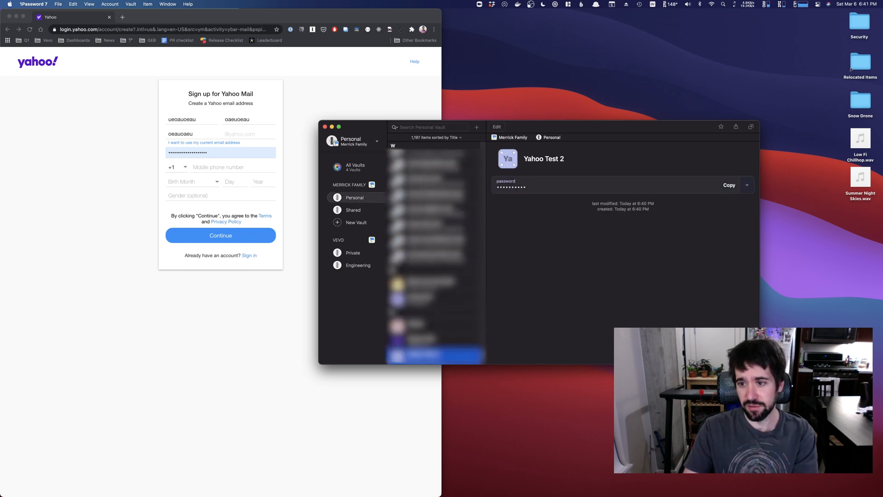
left_click(747, 185)
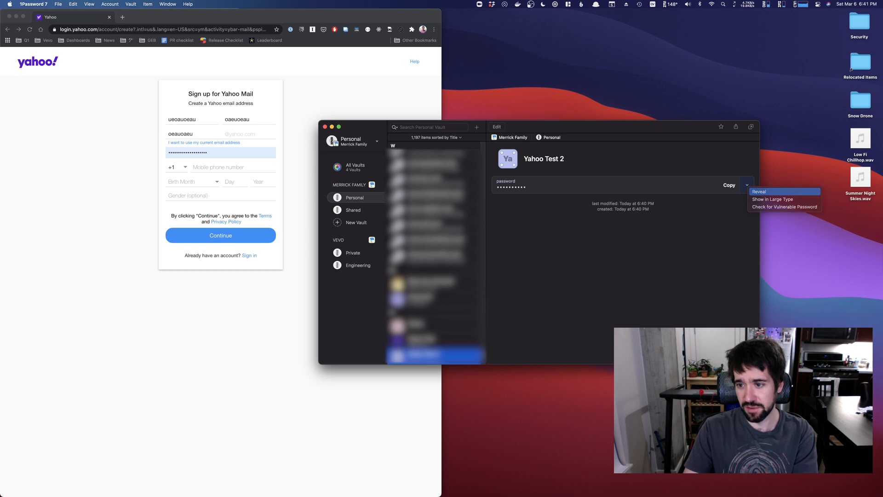
left_click(760, 192)
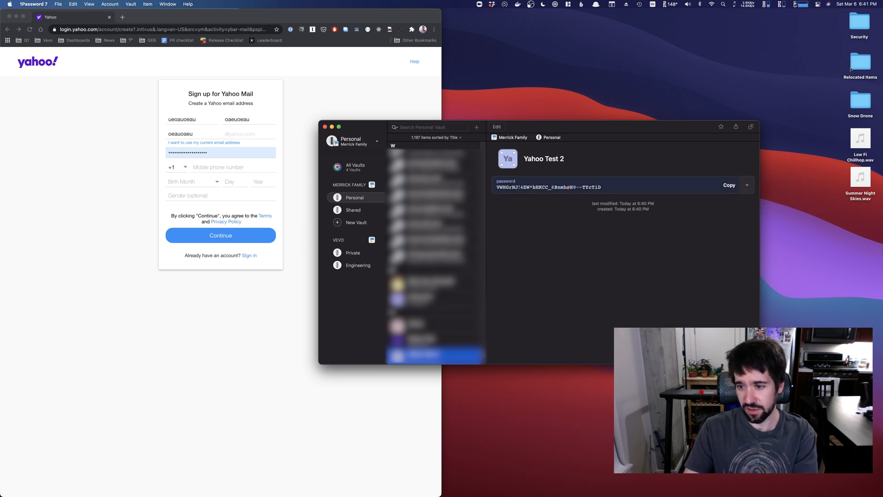
left_click(729, 185)
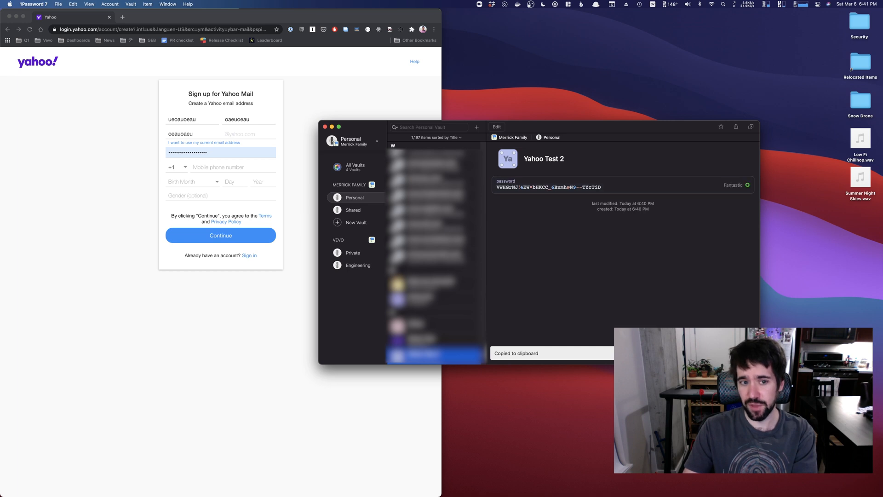
- Show the Yahoo password in plain text and choose an option from the field's context menu
left_click(220, 152)
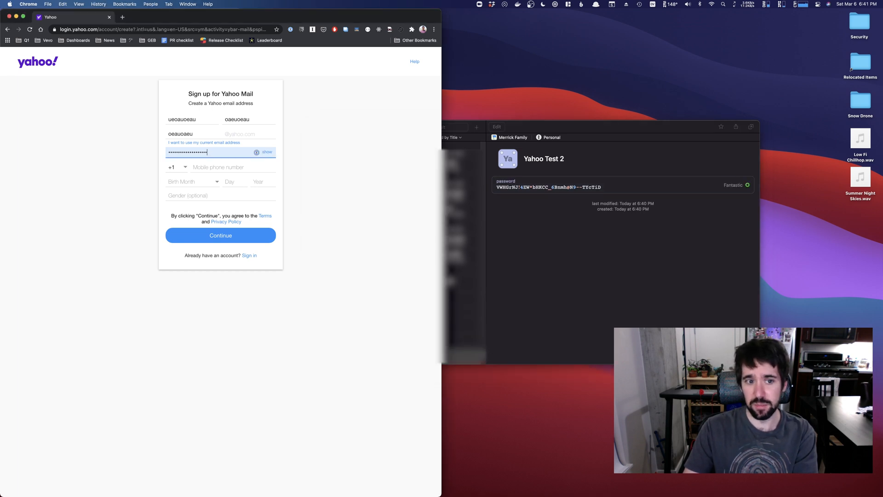
right_click(192, 152)
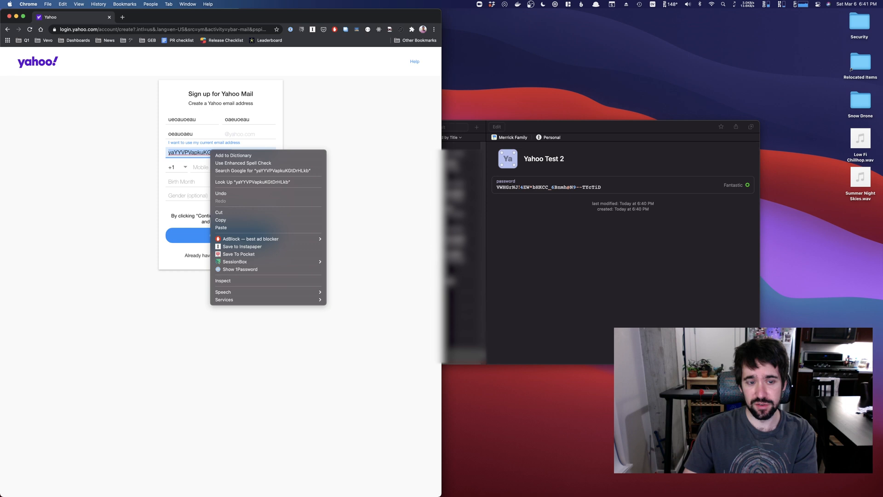
left_click(221, 227)
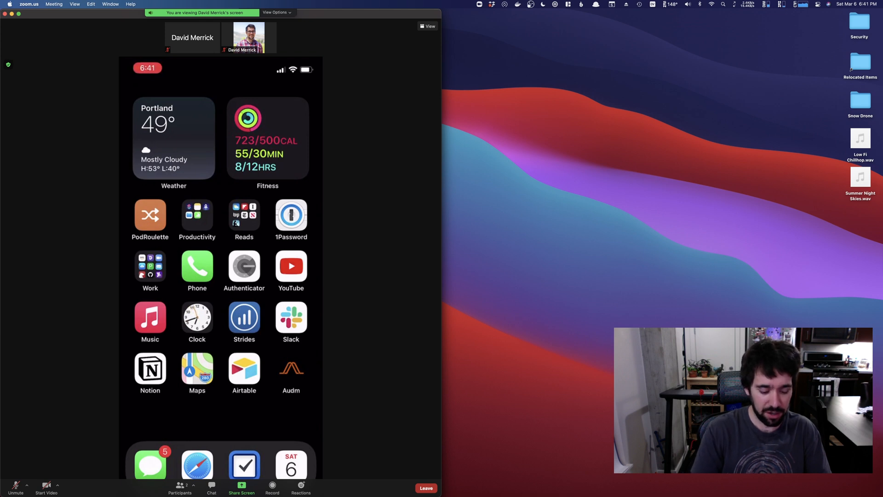
- Switch to the Zoom iPhone screen share and open the 1Password app
type("zoom")
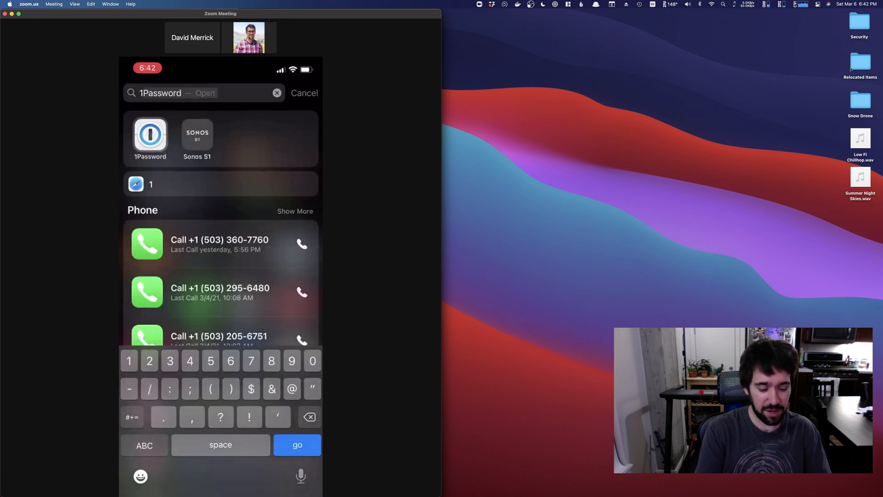
left_click(150, 135)
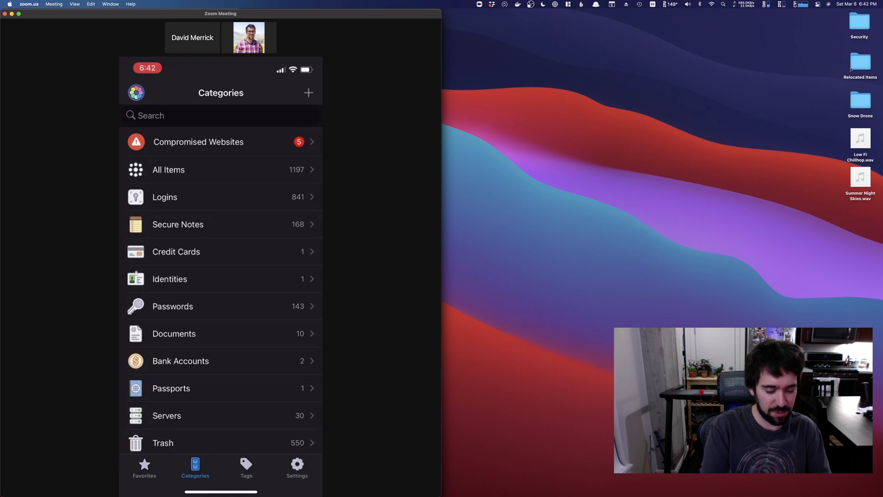
- Create a new Login item on the iPhone titled 'Yahoo Test 3'
left_click(308, 92)
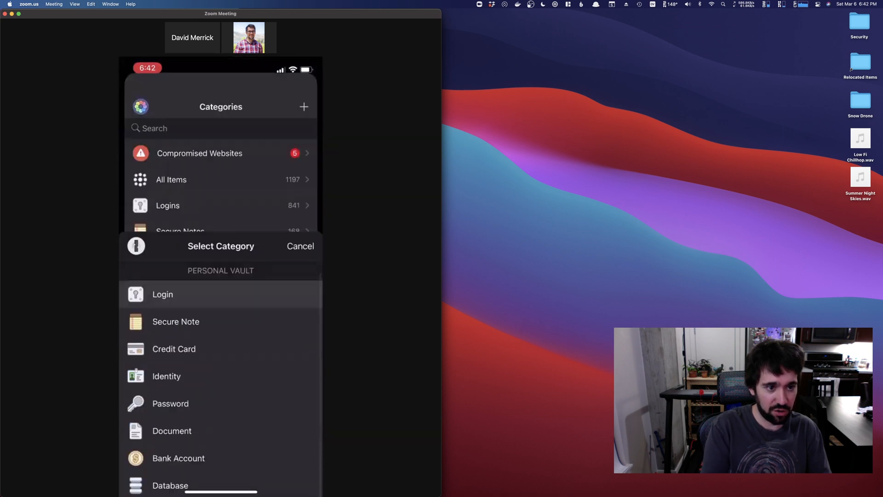
left_click(163, 294)
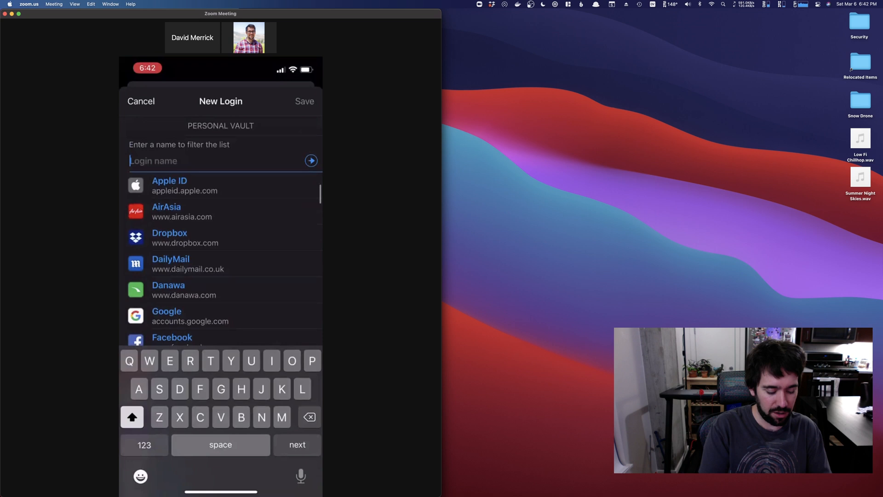
type("Yabo")
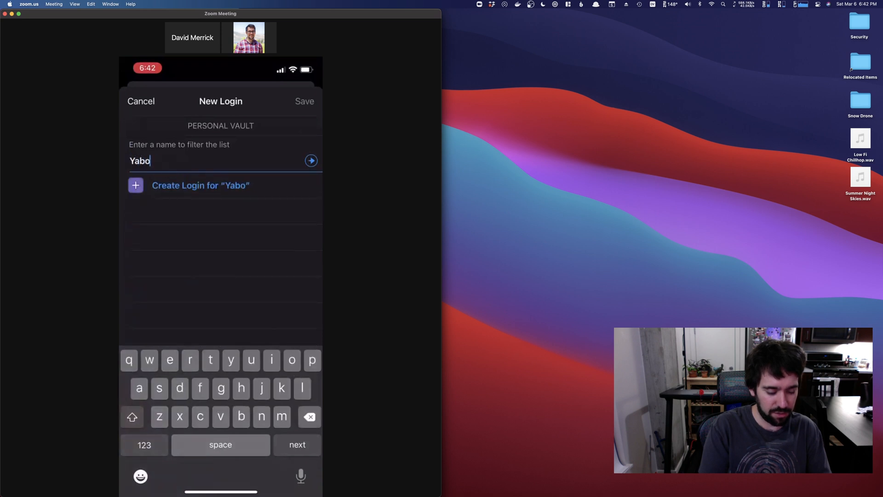
type("Yahoo Te")
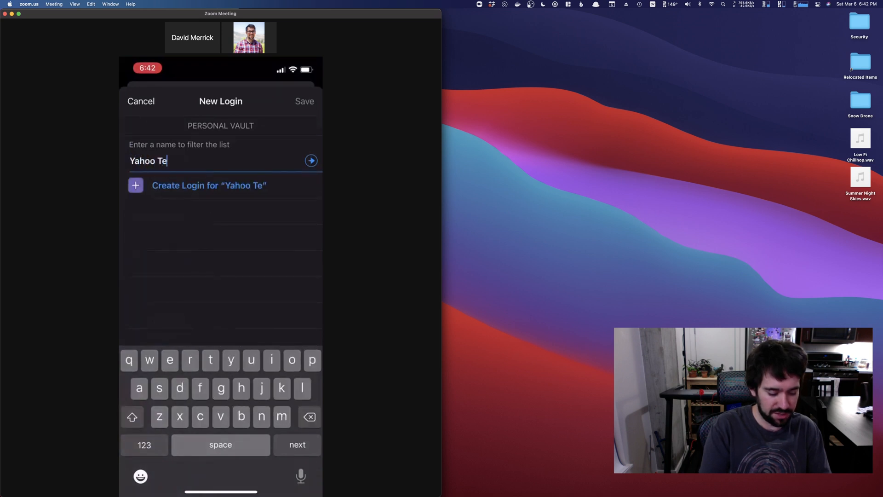
type("st 3")
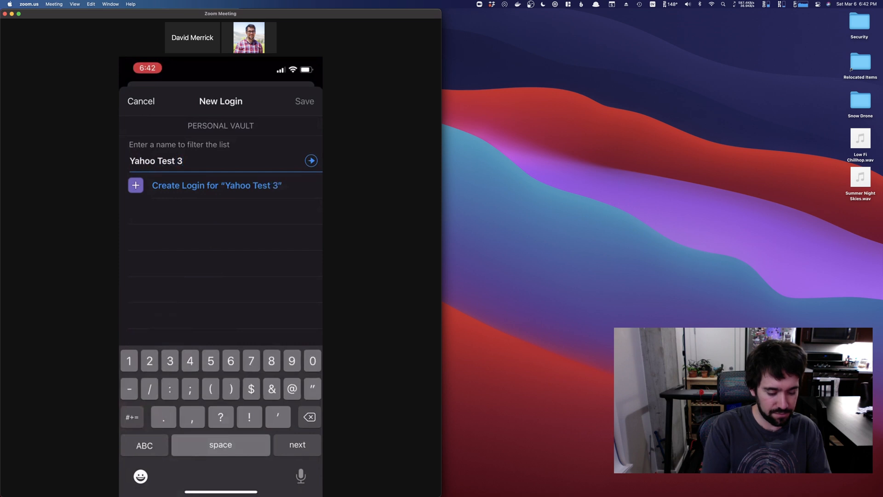
left_click(216, 185)
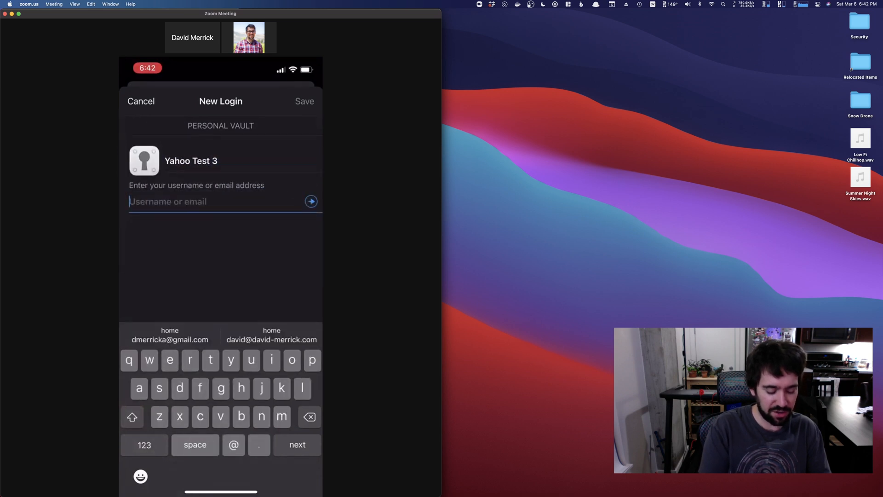
- Add a david test username and generated password, then save the login
type("david@t")
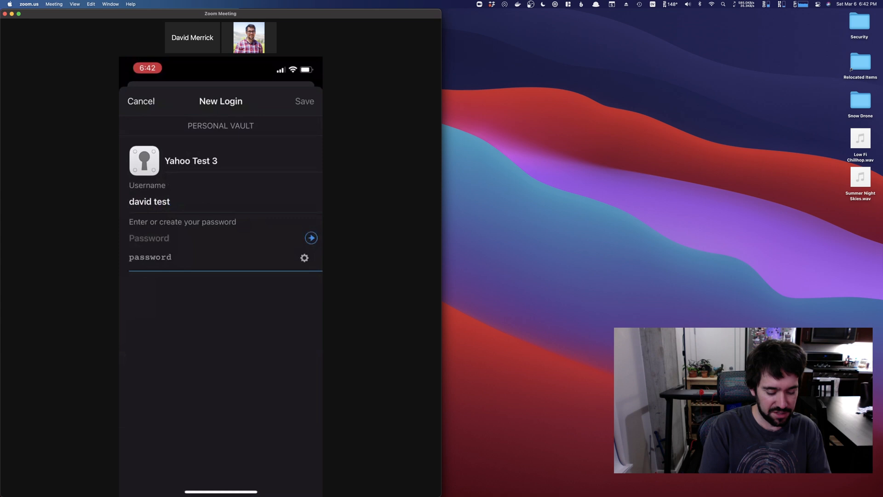
left_click(304, 257)
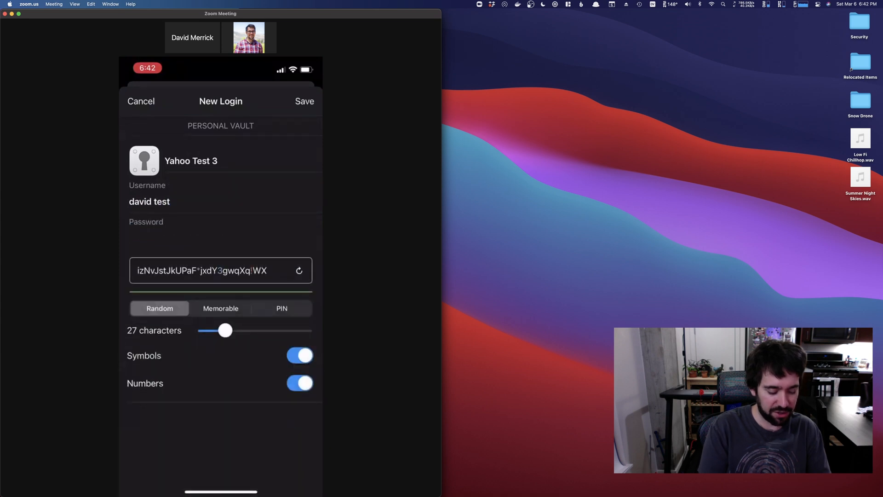
left_click(140, 101)
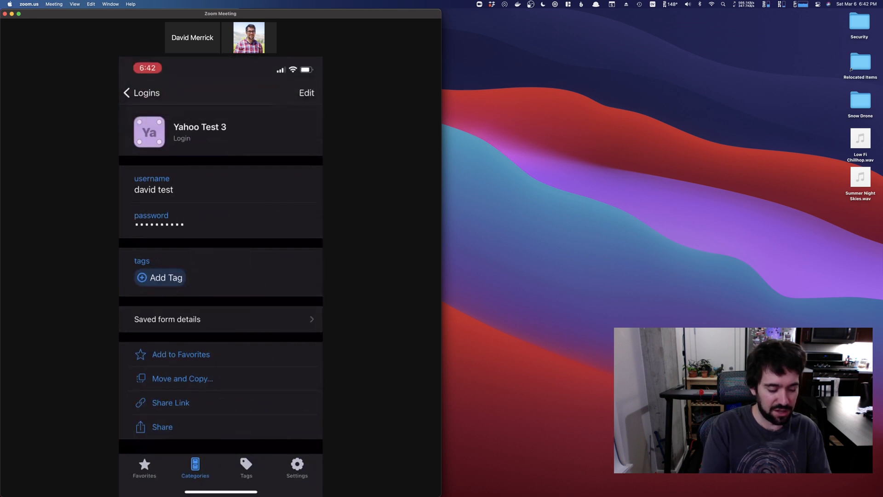
- End the iPhone screen share and return to Chrome's Yahoo Mail sign-up form on the Mac
left_click(220, 220)
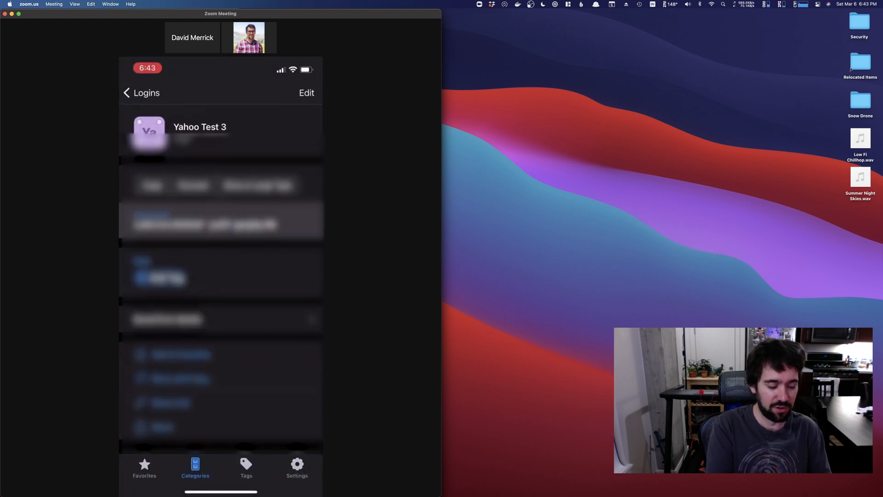
left_click(142, 93)
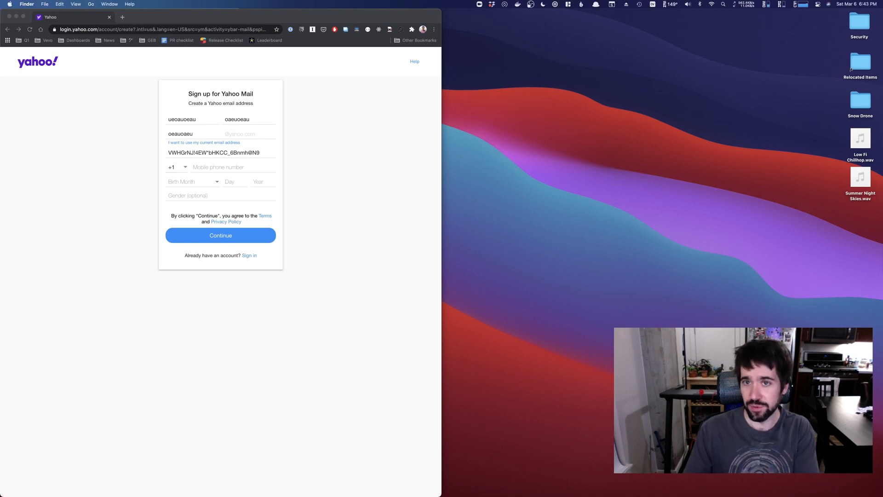
- Open the full 1Password 7 window from the mini menu bar popup's gear menu
left_click(213, 152)
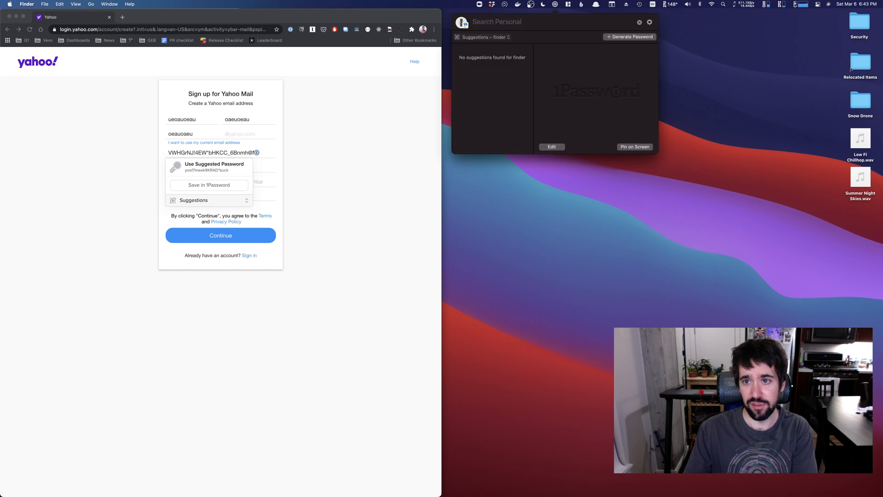
left_click(649, 22)
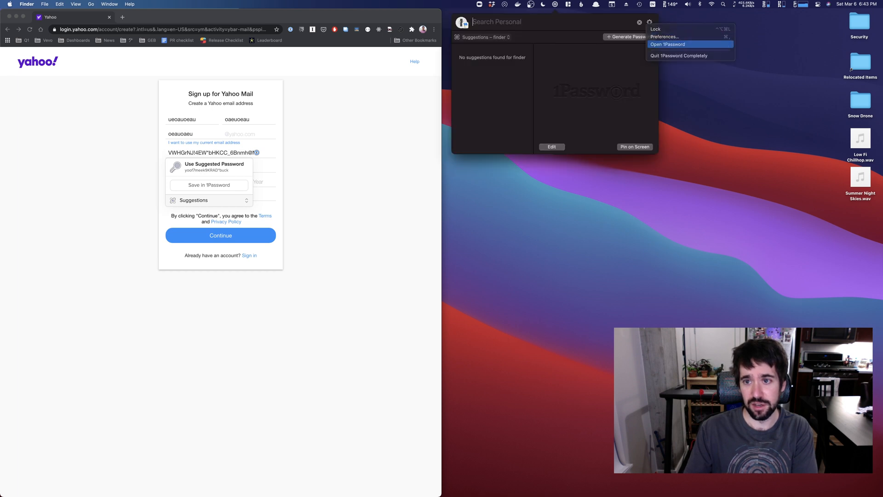
left_click(667, 45)
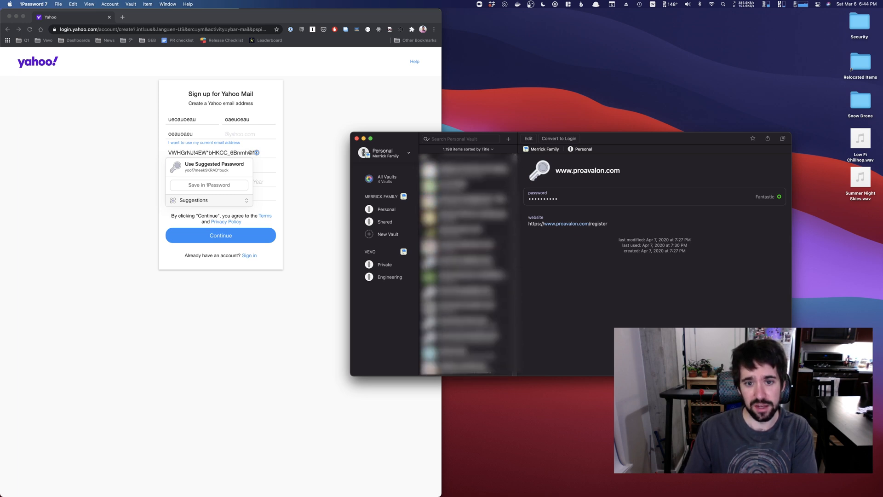
- Search 'yahoo' and select the synced Yahoo Test 3 login
type("y")
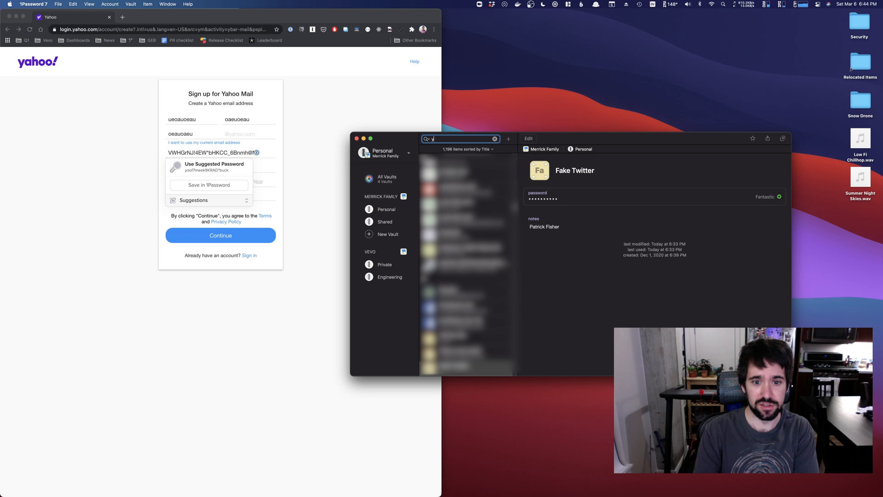
type("ahoo")
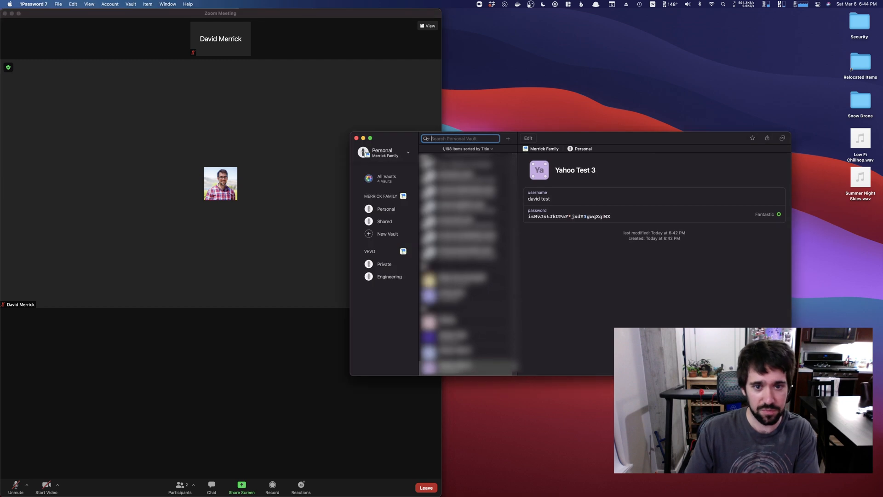
left_click(356, 138)
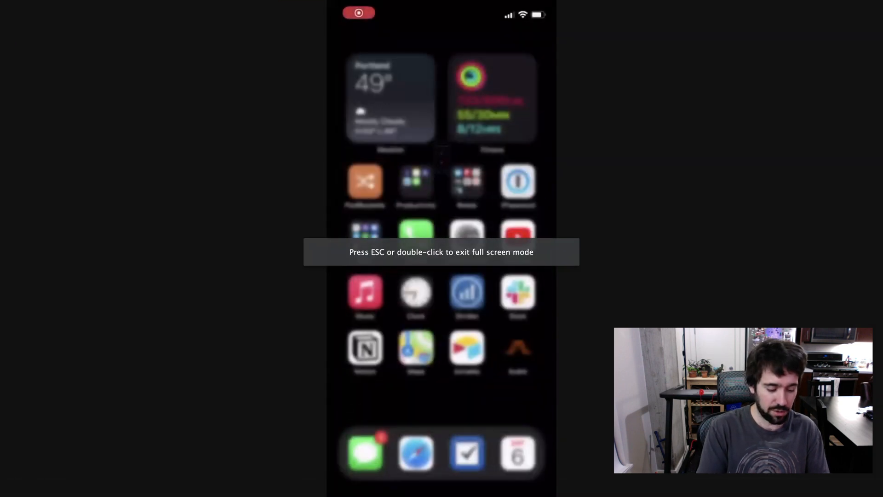
- On the iPhone, browse Logins, search 'Yahoo test', and open Yahoo Test 2
left_click(517, 181)
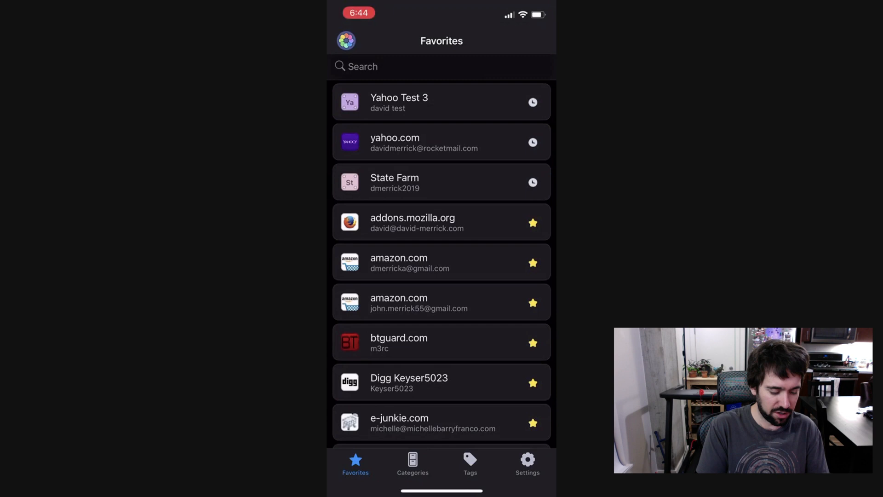
left_click(412, 462)
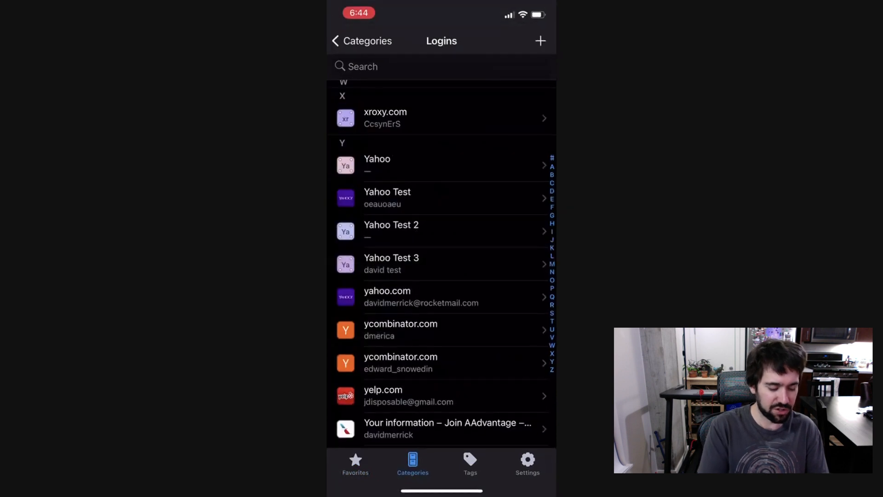
left_click(355, 462)
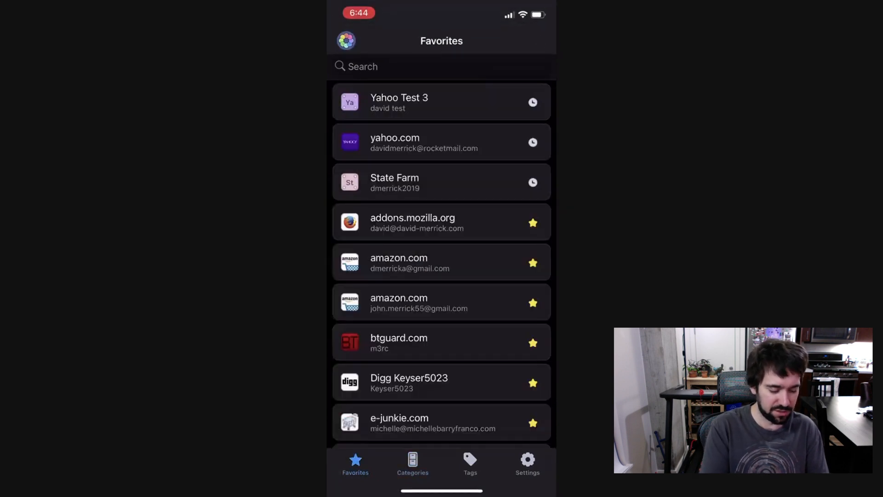
left_click(394, 66)
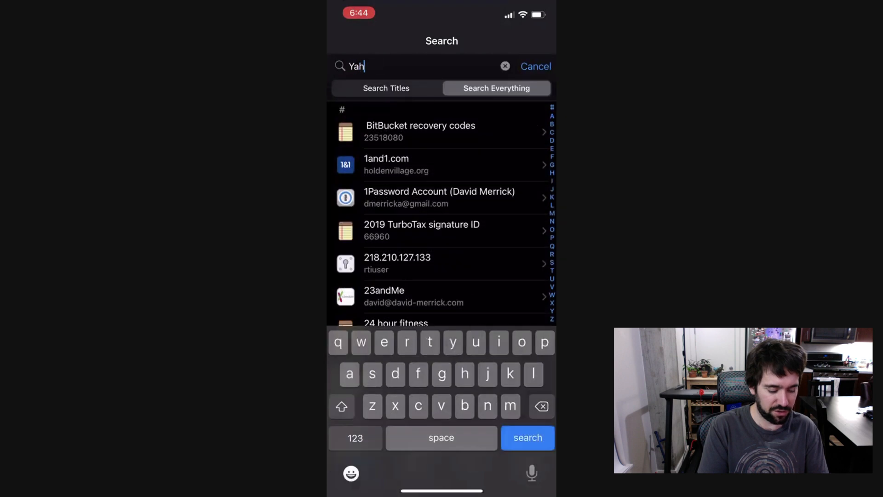
type("oo test")
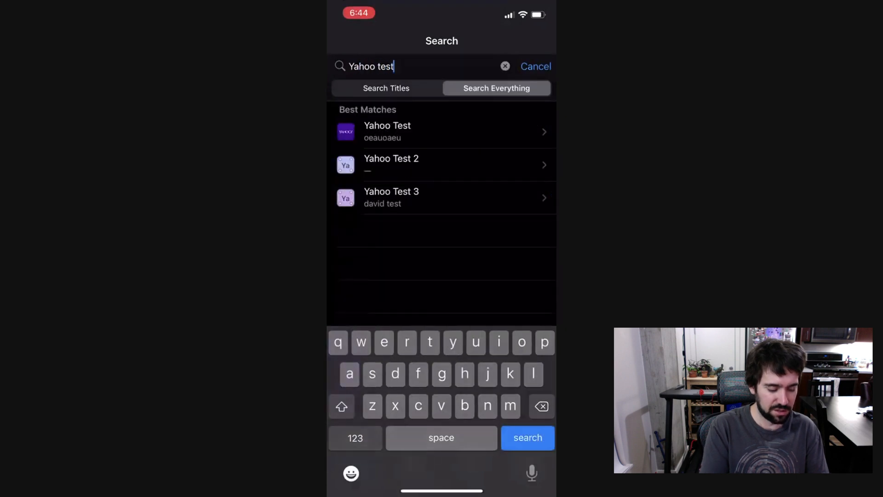
left_click(442, 164)
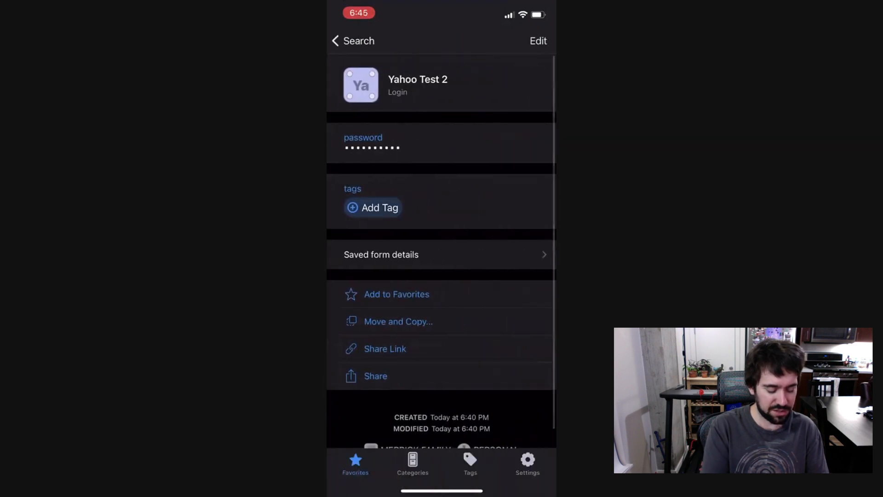
left_click(352, 41)
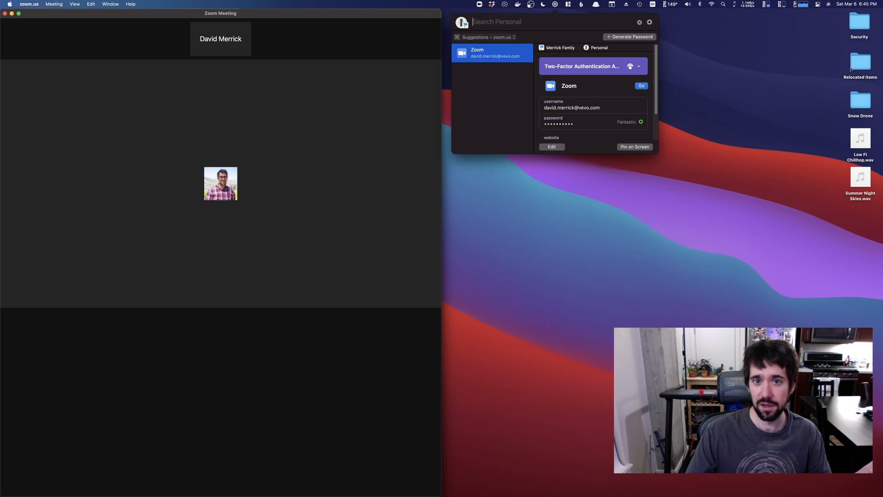
- Reopen the full 1Password 7 window from 1Password mini's gear menu
left_click(648, 22)
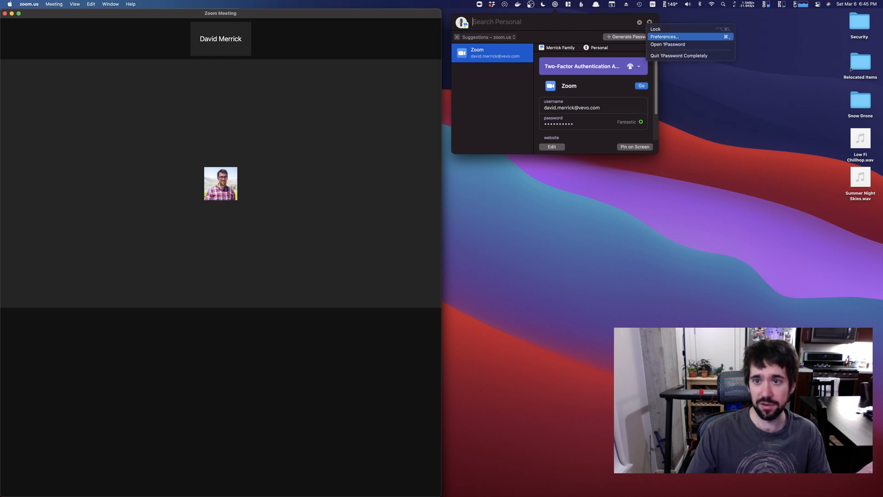
left_click(667, 45)
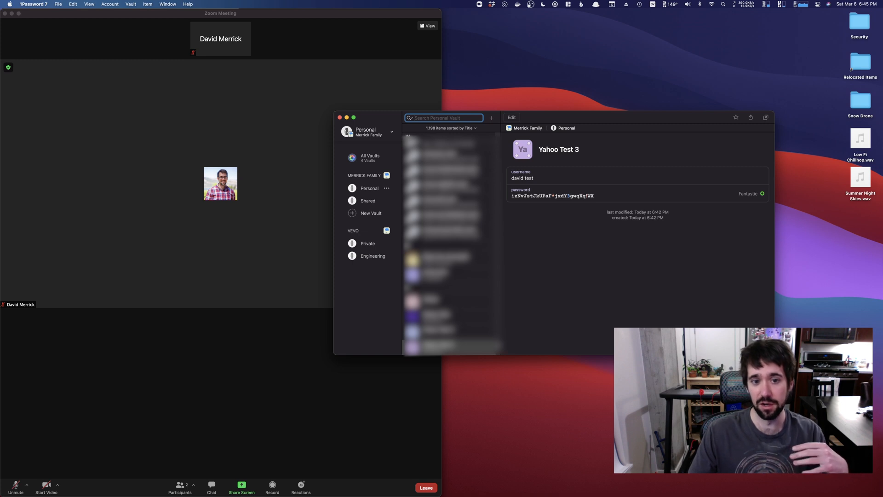
- Check the Shared vault, then search 'yahoo' in Personal and open Yahoo Test
left_click(368, 200)
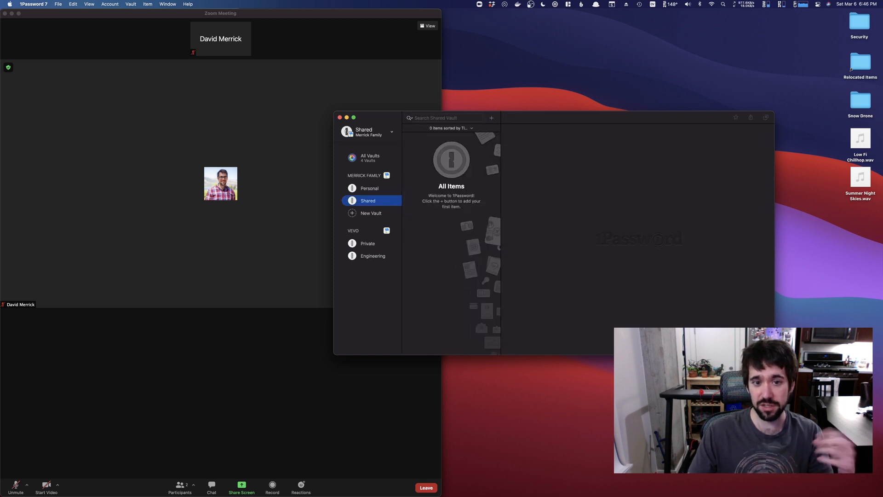
left_click(369, 188)
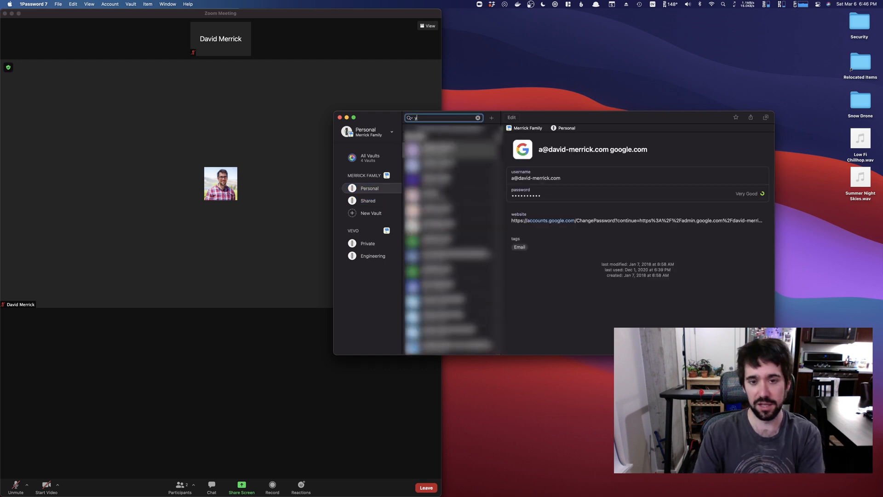
type("ahoo")
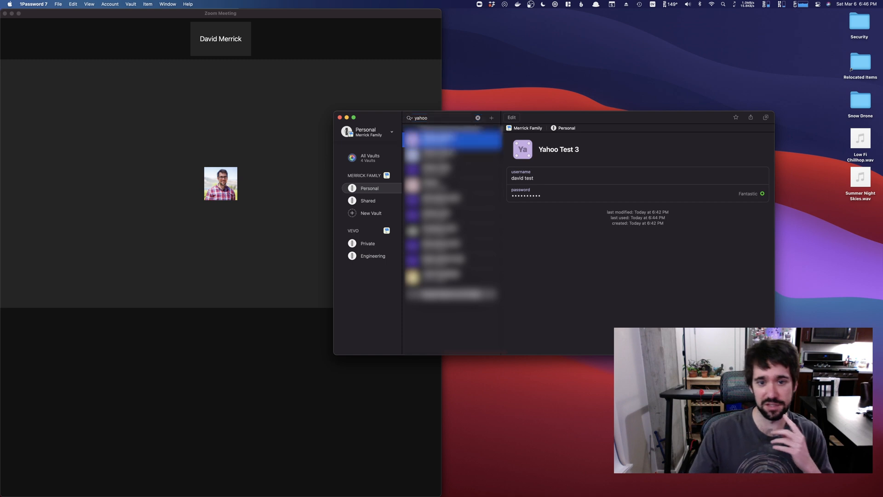
left_click(451, 169)
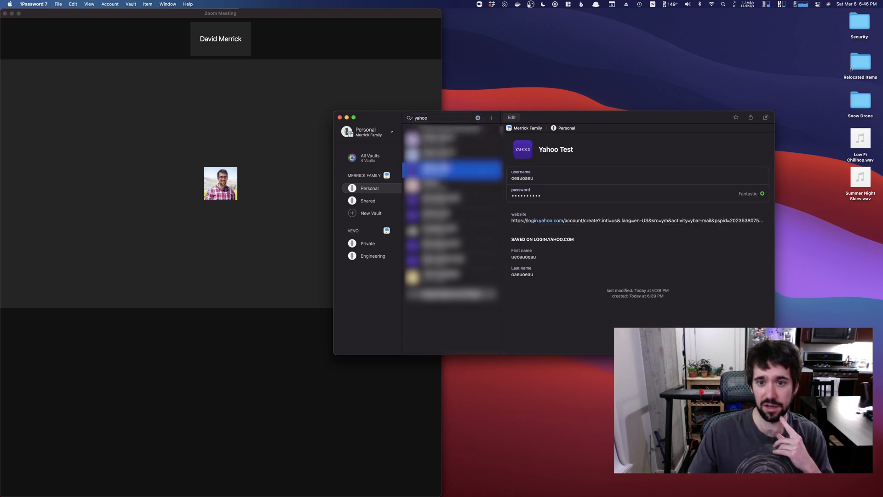
- Change Yahoo Test's vault to Shared, save, and verify it in the Shared vault
left_click(511, 117)
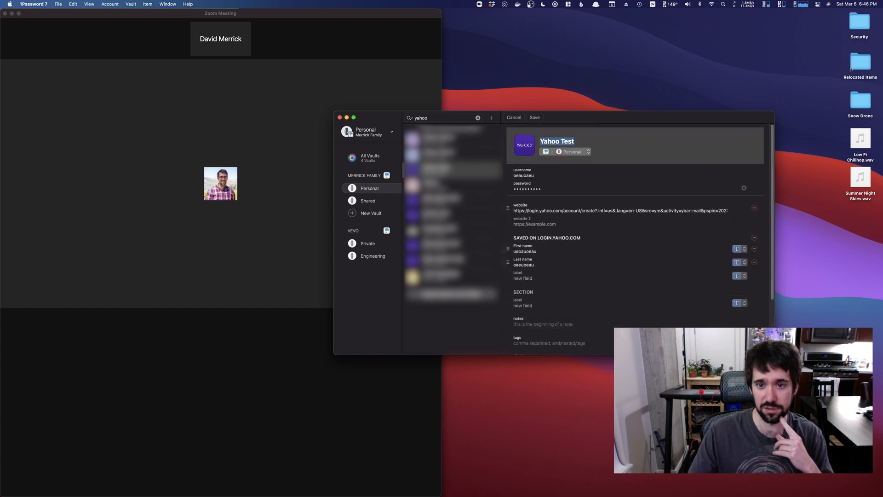
left_click(569, 152)
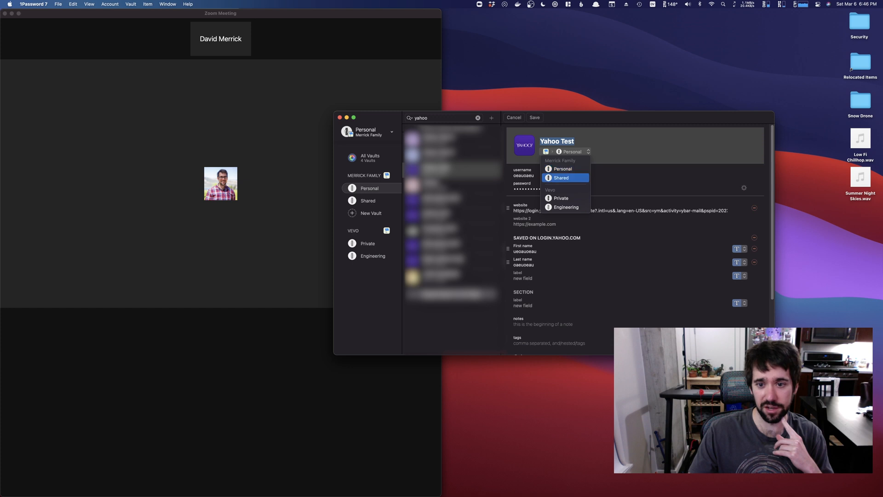
left_click(561, 178)
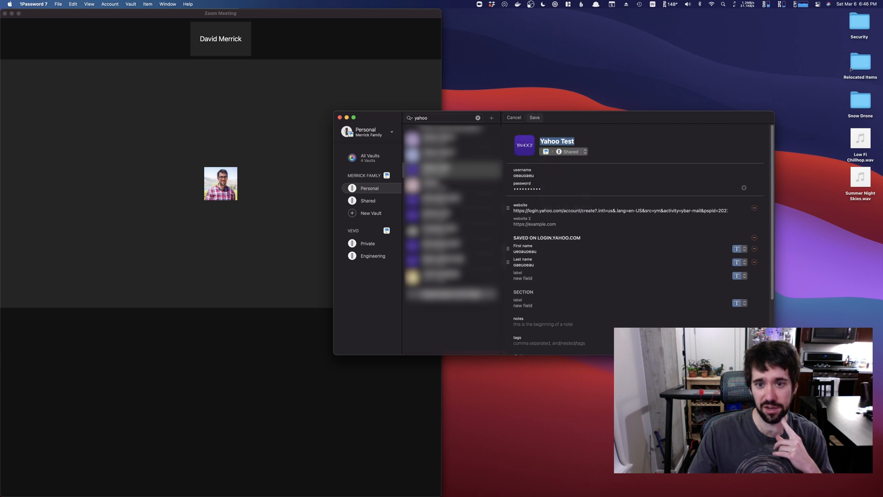
left_click(533, 117)
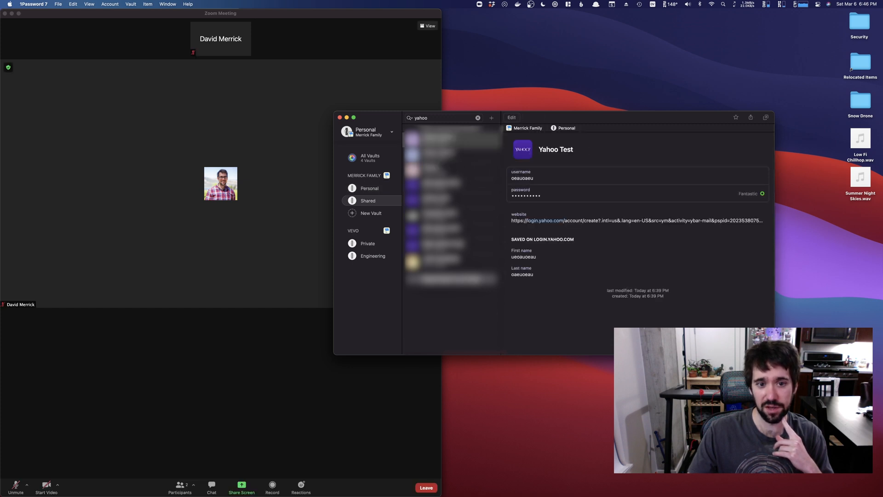
left_click(367, 201)
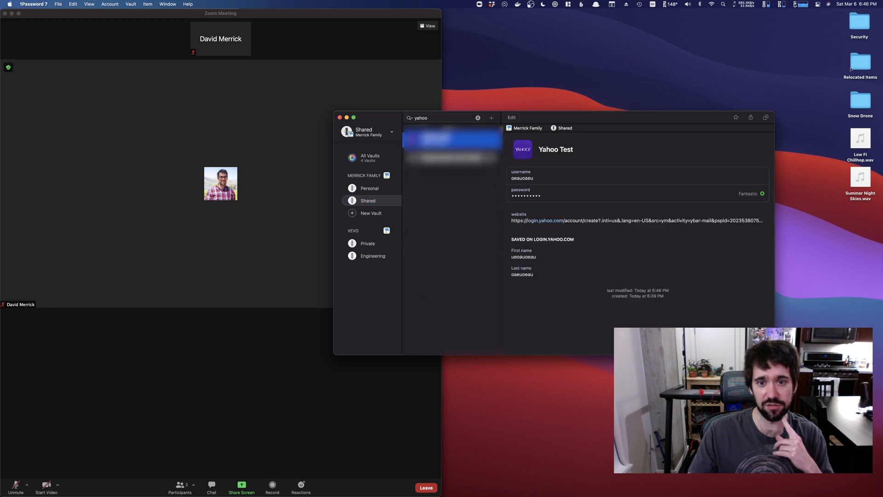
left_click(450, 139)
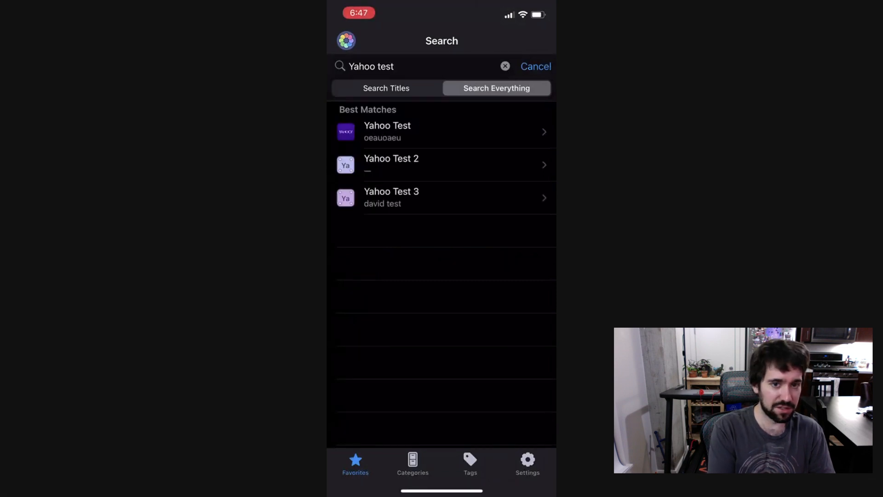
- Limit the iPhone view to the Shared vault and search 'Yahoo test', returning only Yahoo Test
left_click(346, 40)
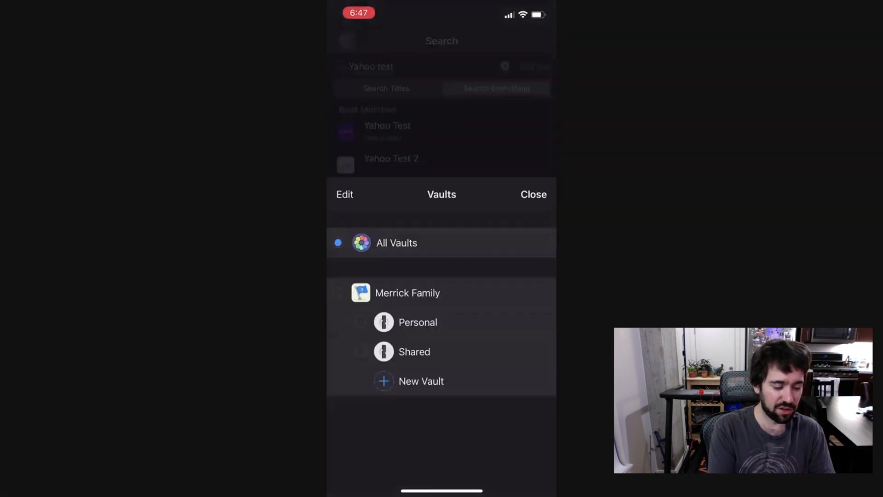
left_click(413, 351)
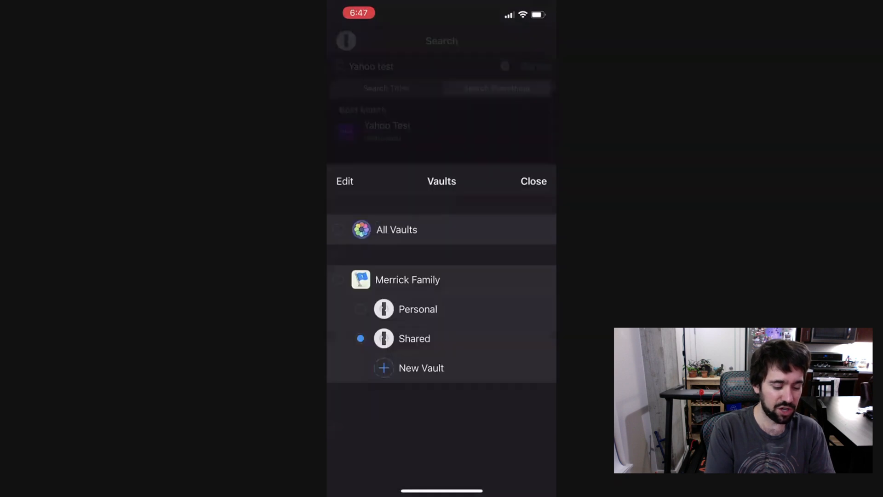
left_click(532, 180)
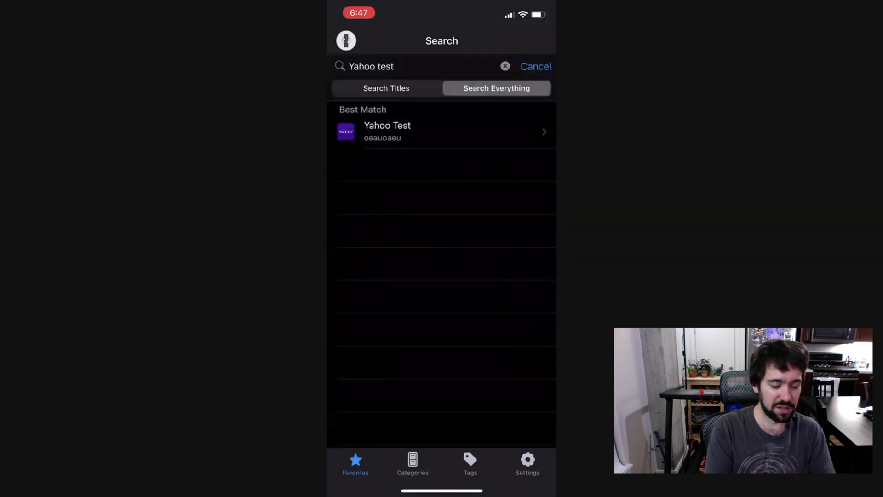
left_click(412, 462)
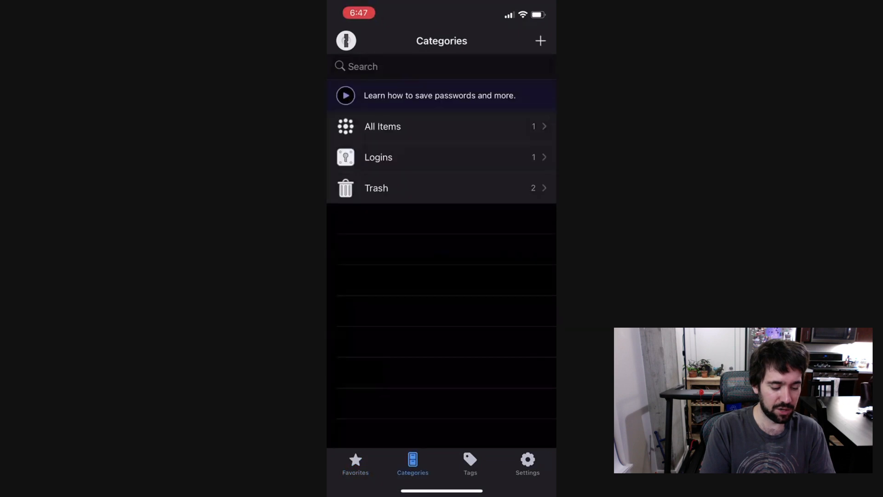
type("Yahoo test")
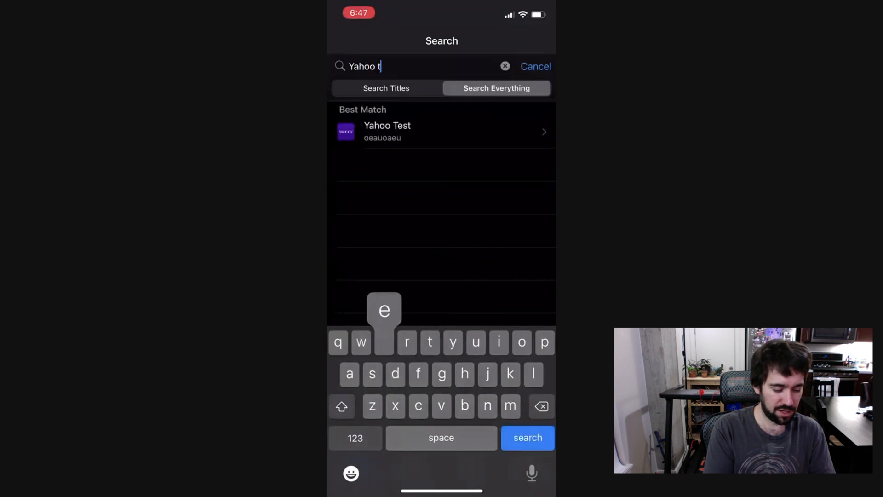
type("est")
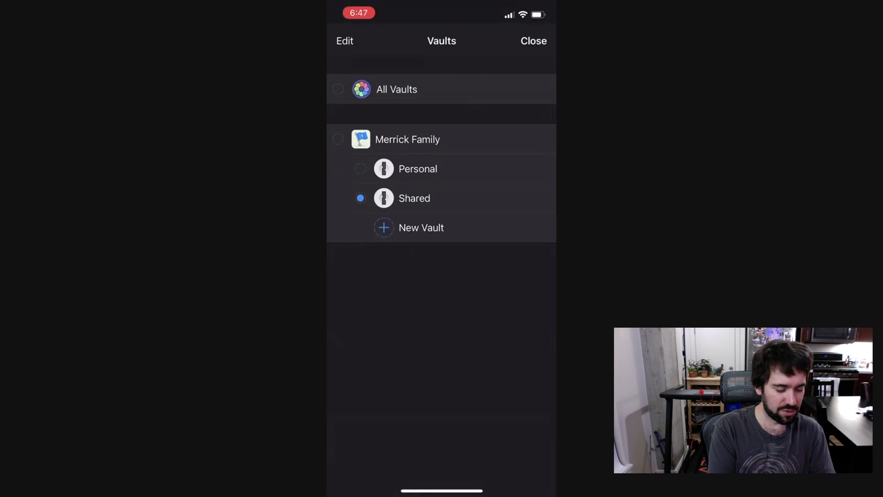
left_click(532, 41)
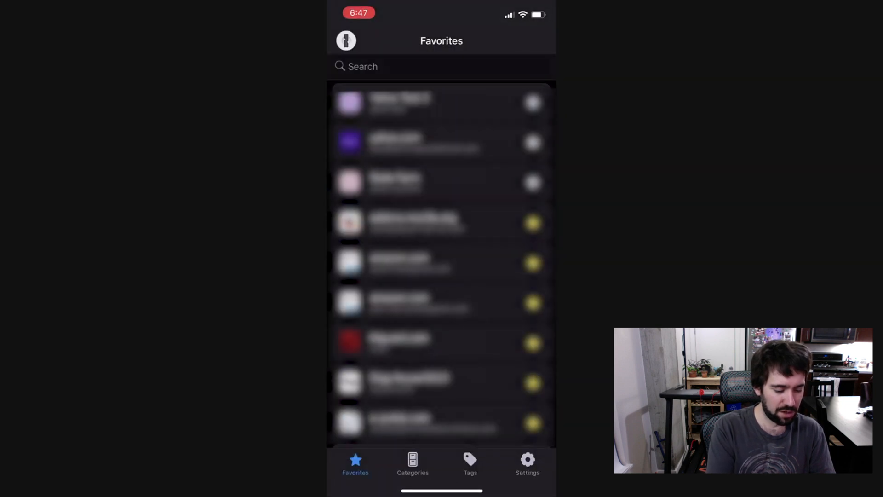
- Move Yahoo Test 3 to the Shared vault via Move to Vault, then confirm with a search
left_click(441, 104)
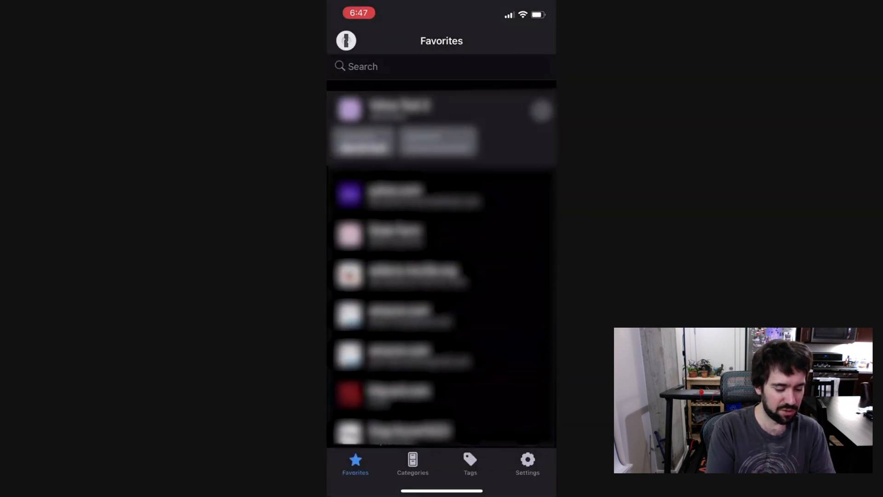
left_click(441, 110)
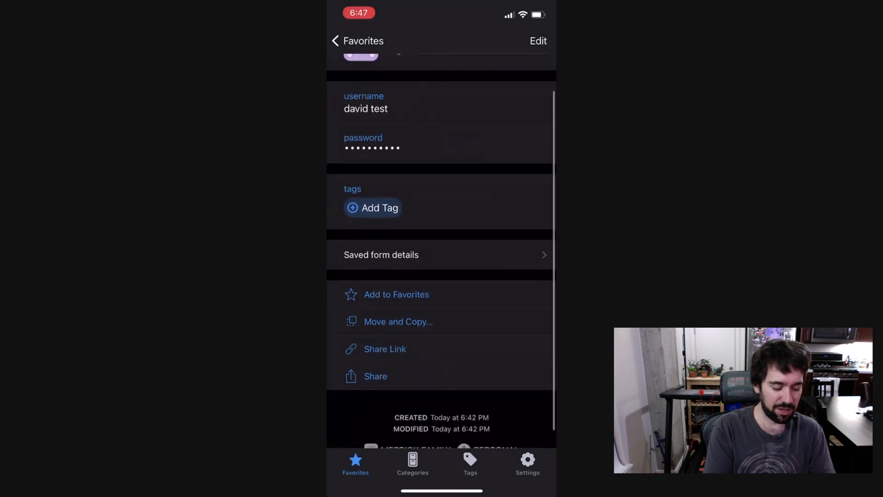
left_click(397, 321)
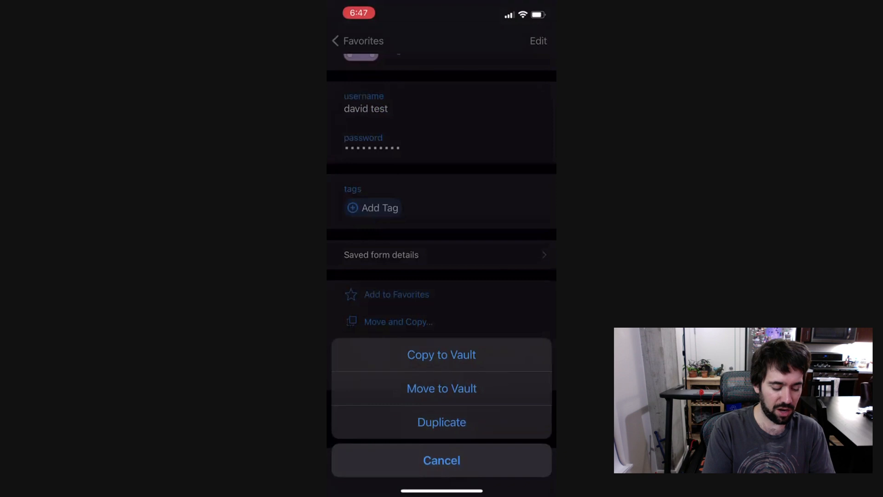
left_click(440, 460)
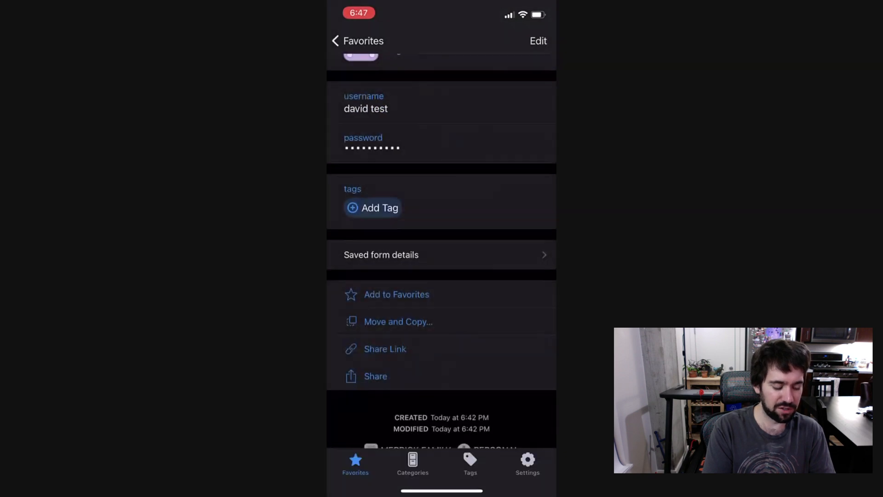
left_click(398, 321)
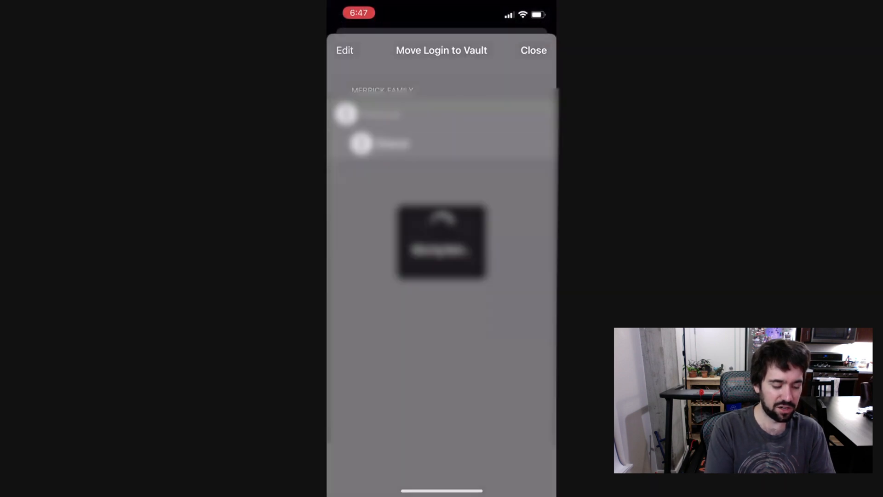
left_click(532, 50)
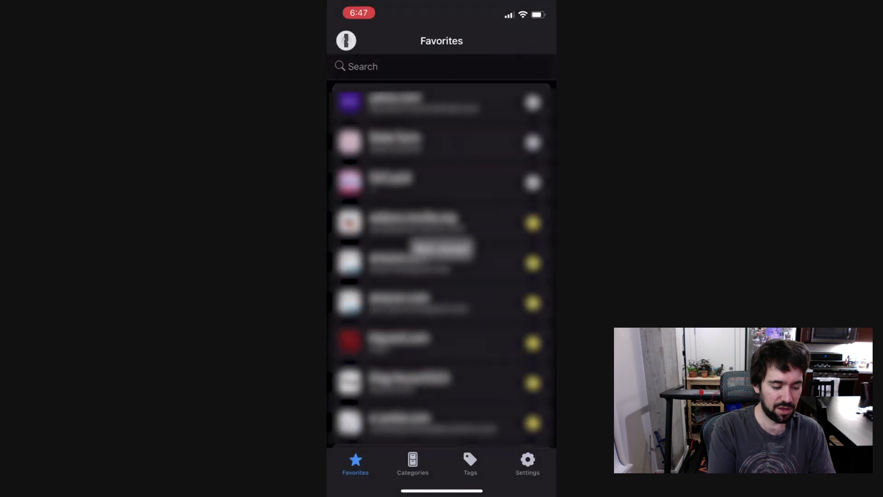
left_click(346, 41)
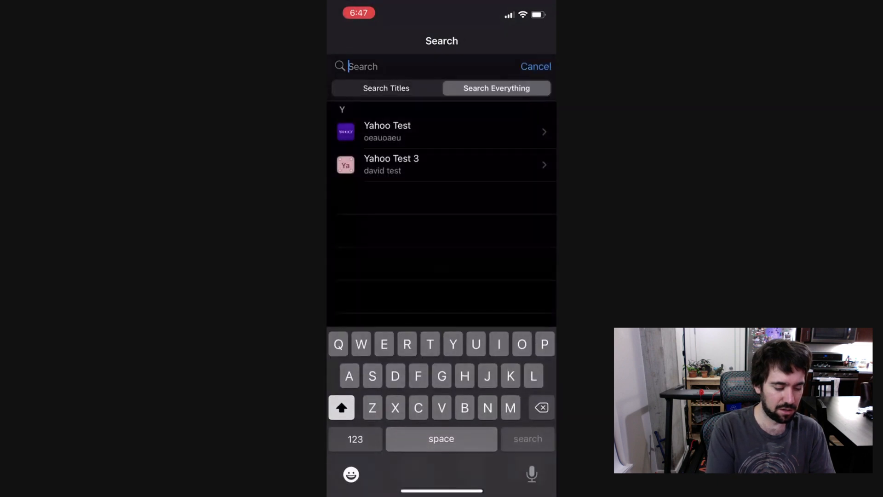
left_click(535, 66)
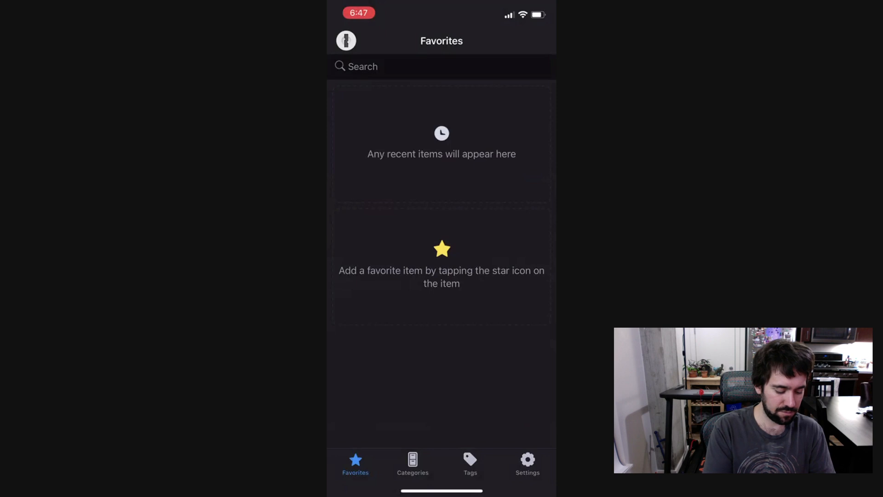
- List All Items in the Shared vault, stop viewing the phone screen, and close 1Password mini
left_click(412, 464)
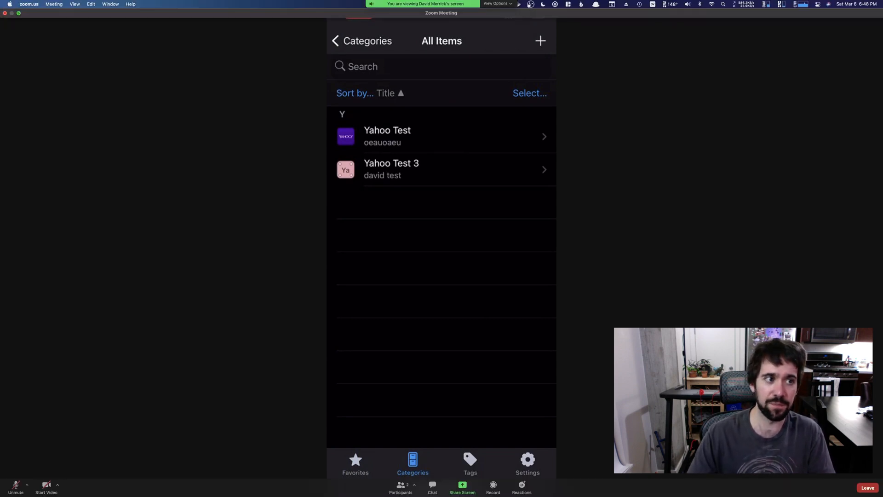
left_click(866, 487)
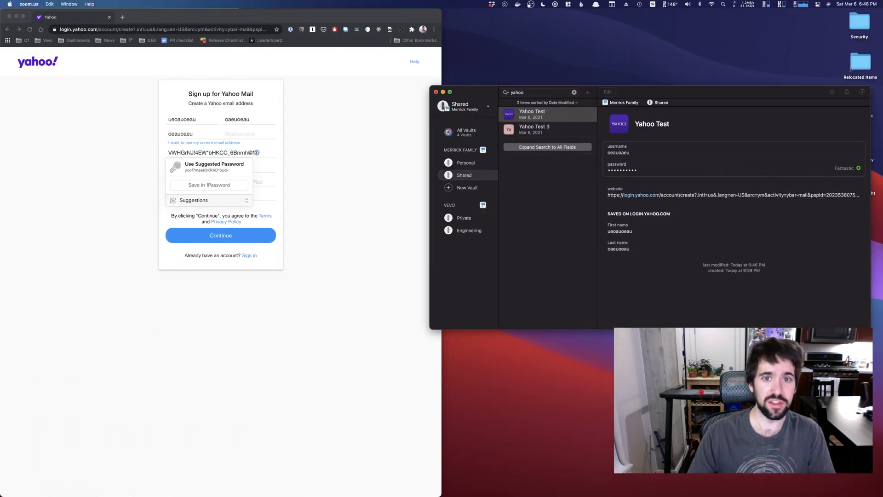
left_click(435, 92)
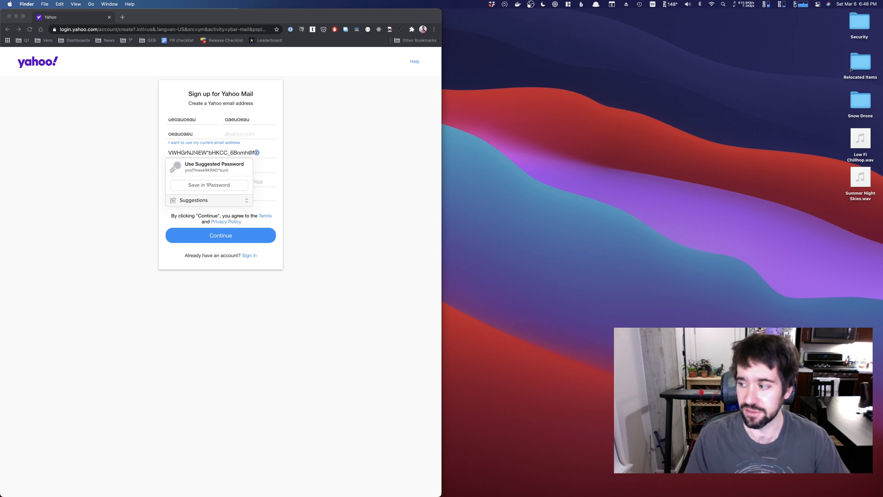